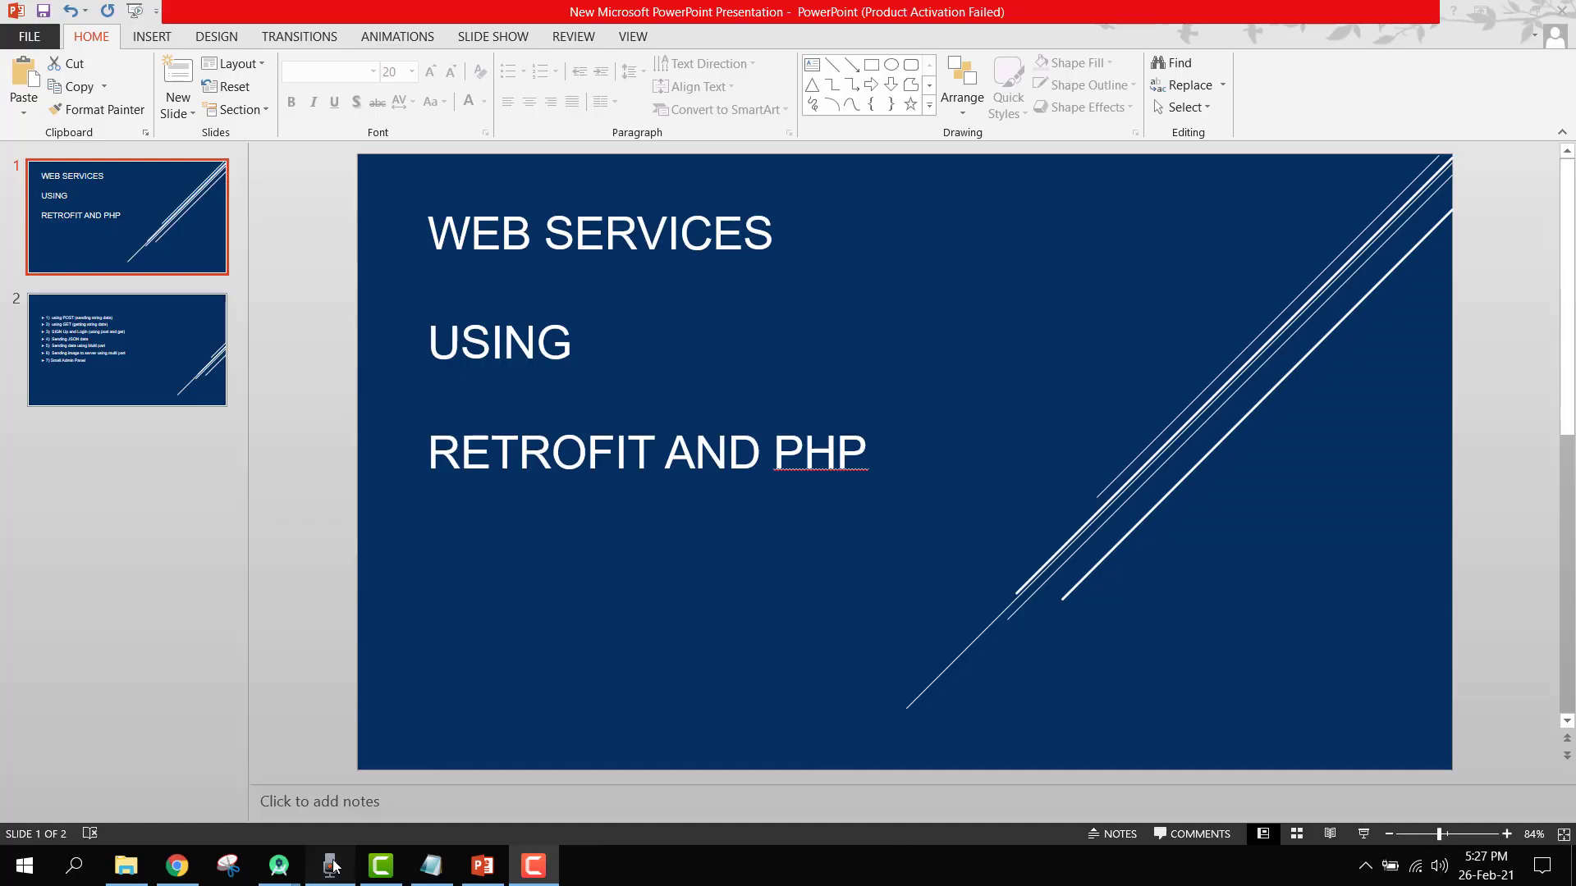
Start the voice recording and return to the web services title slide.
{"action": "left_click", "coordinate": [330, 865]}
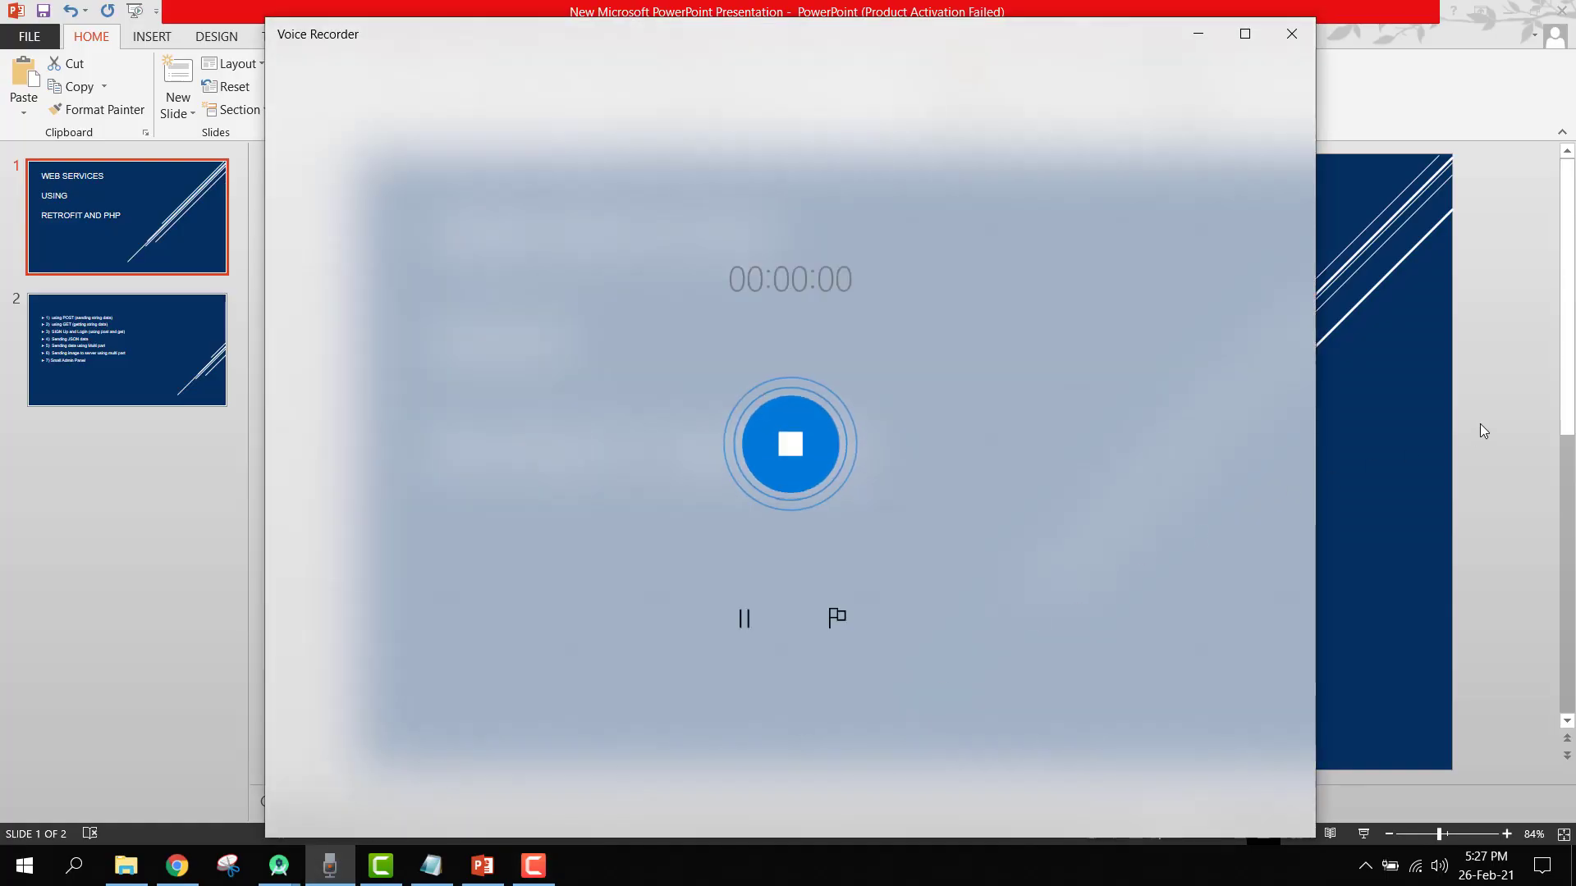
{"action": "left_click", "coordinate": [1290, 32]}
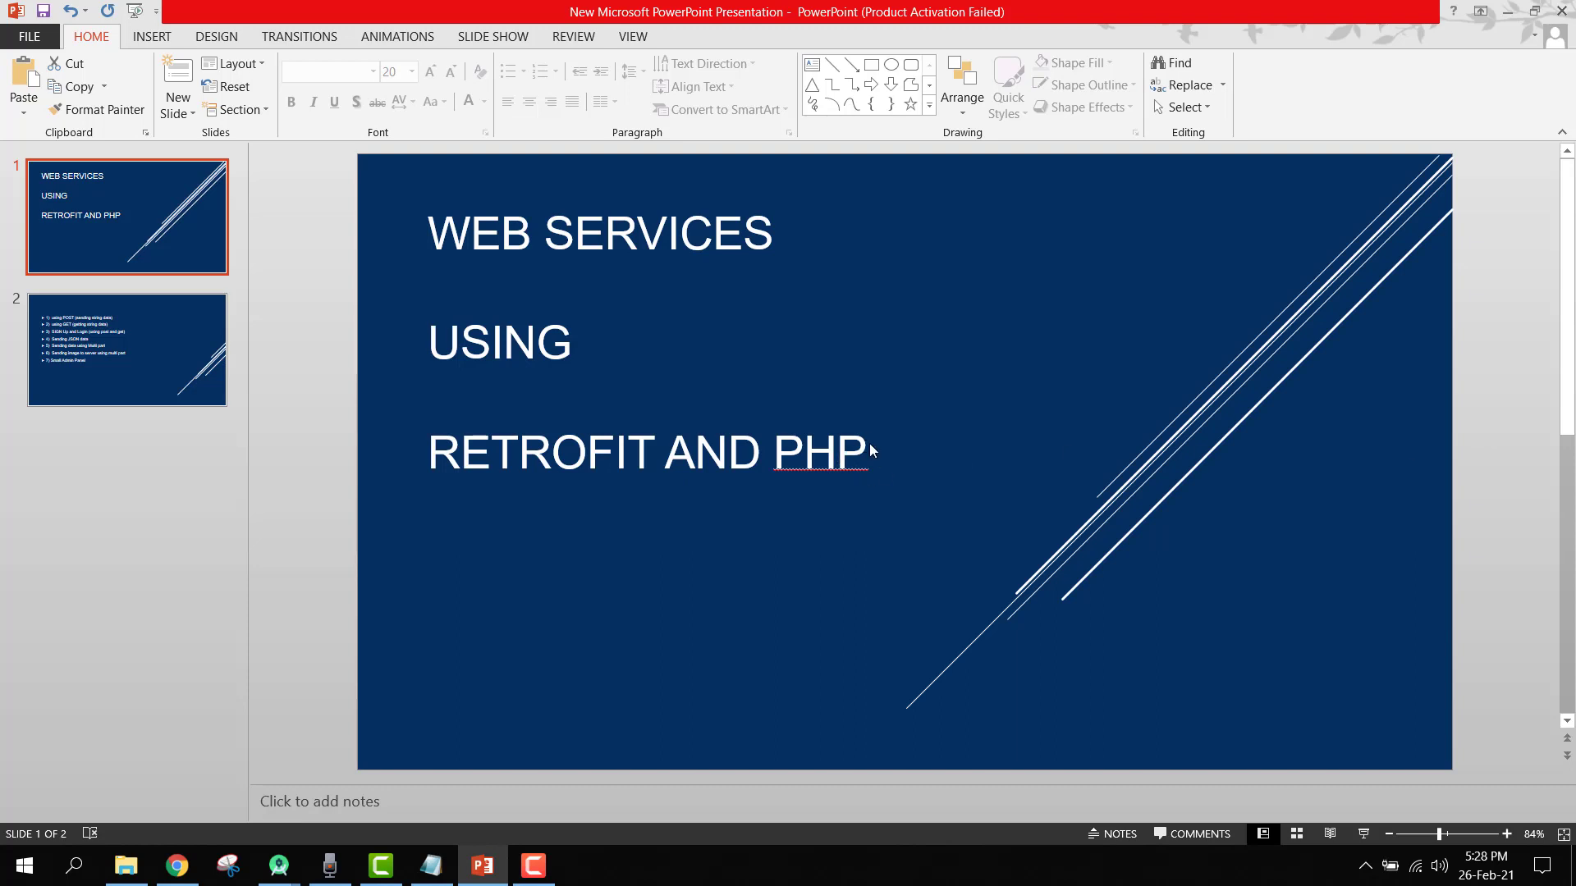
{"action": "mouse_move", "coordinate": [873, 443]}
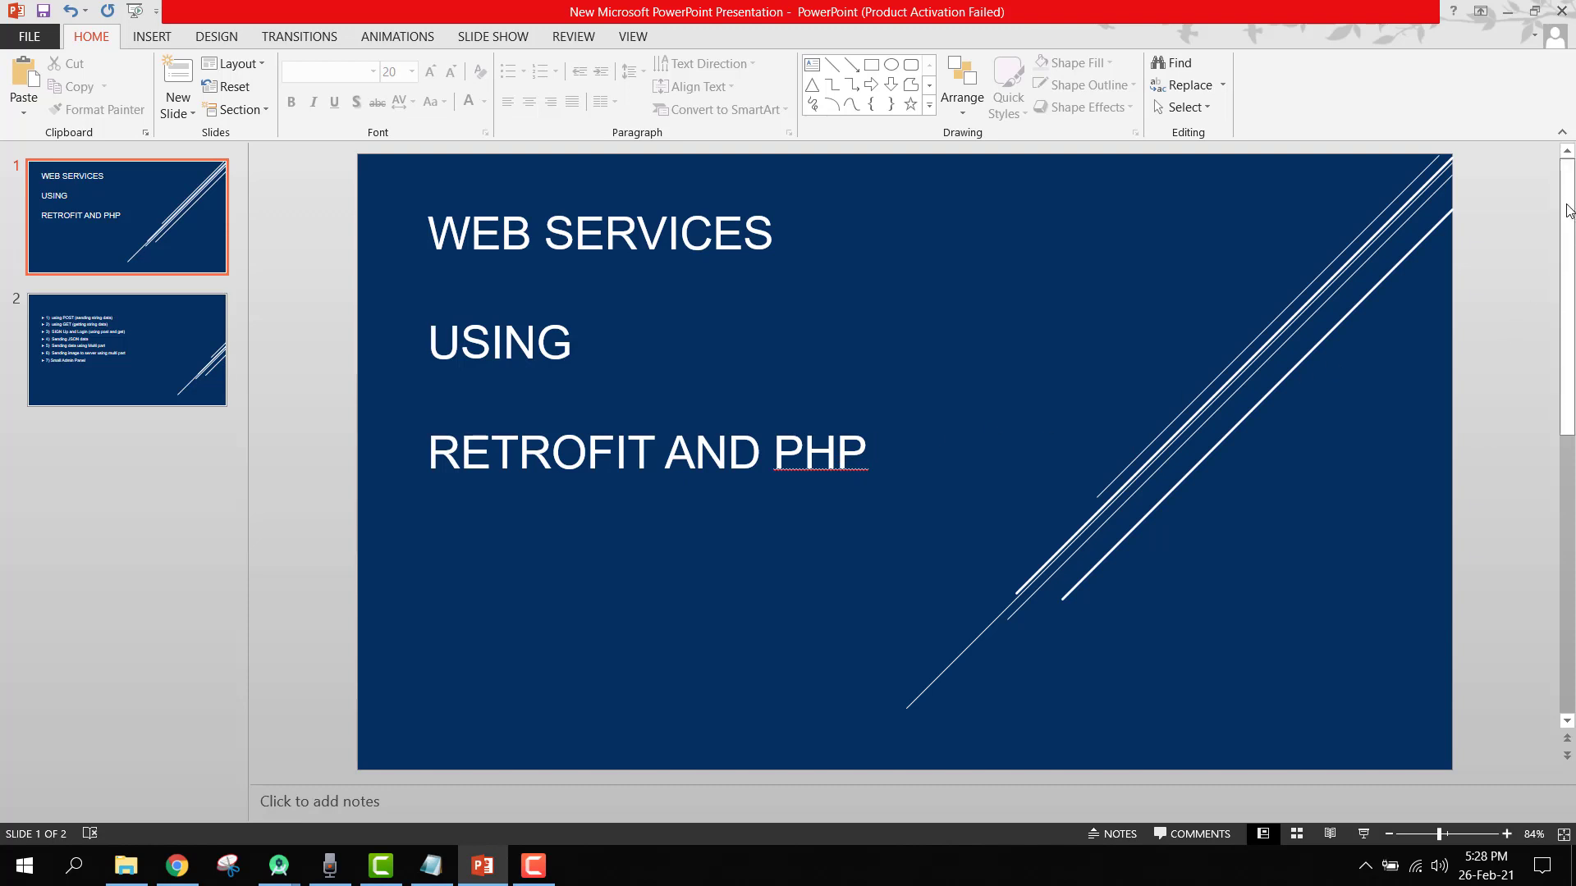
{"action": "mouse_move", "coordinate": [1566, 420]}
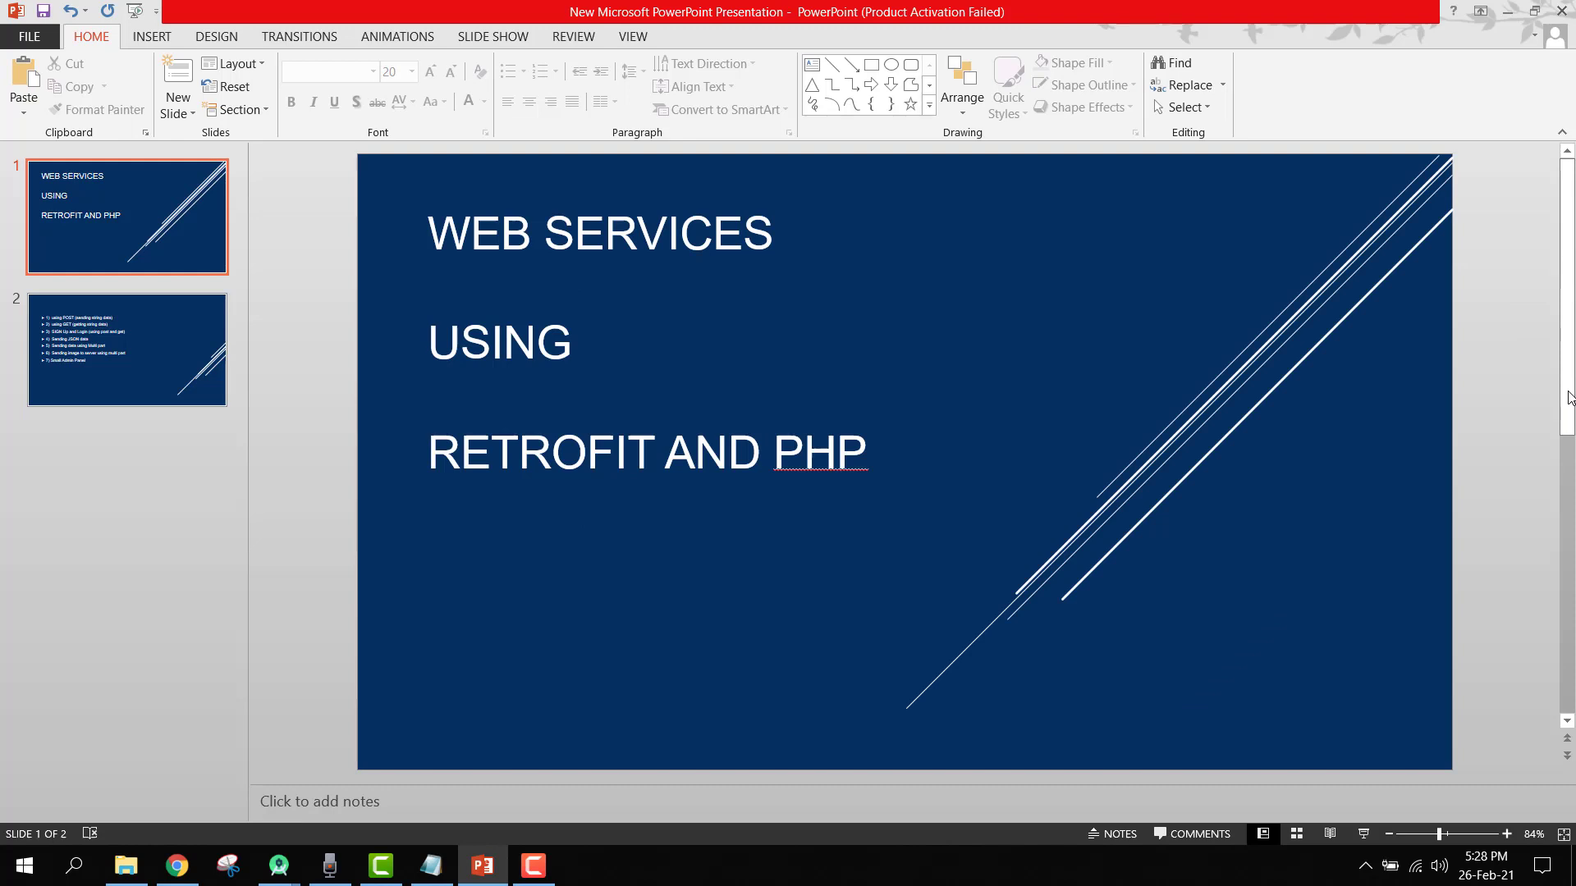
{"action": "mouse_move", "coordinate": [1569, 348]}
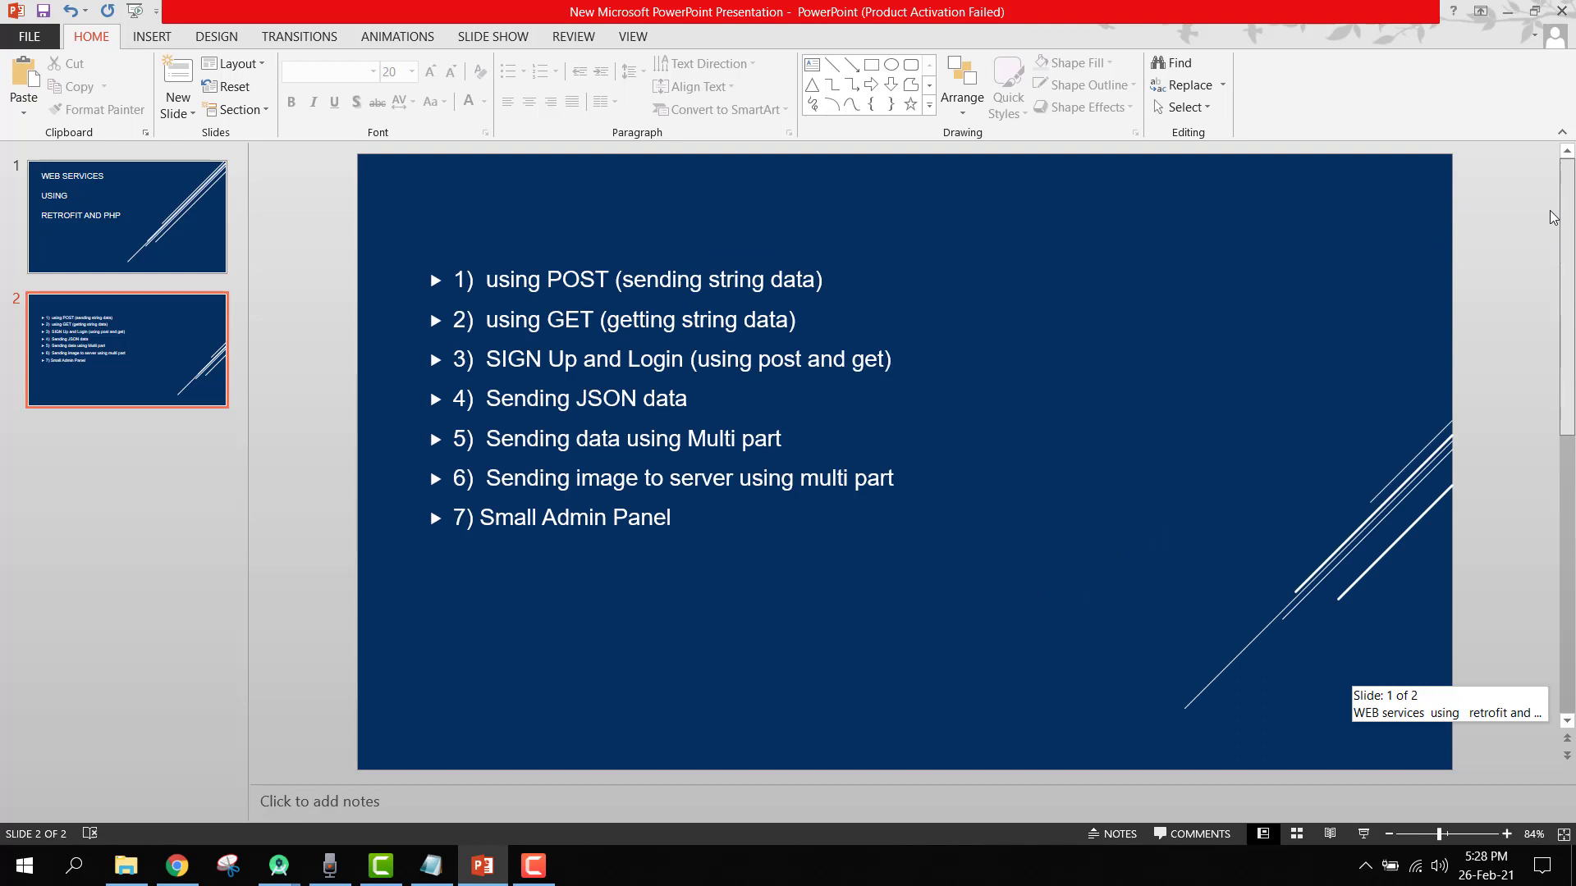
{"action": "left_click", "coordinate": [126, 217]}
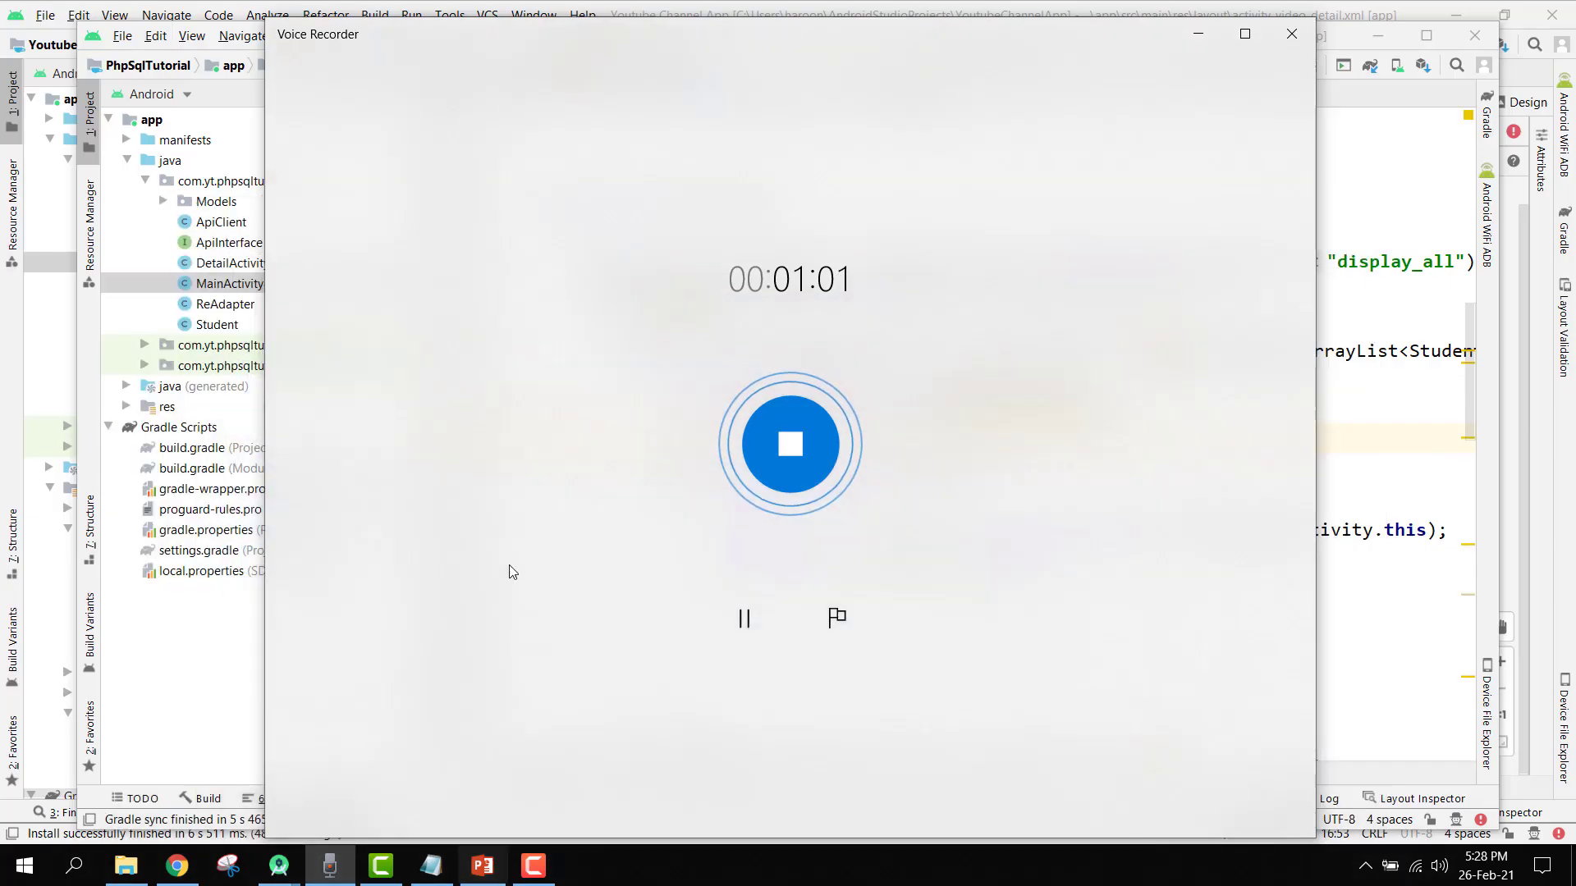
{"action": "left_click", "coordinate": [481, 865]}
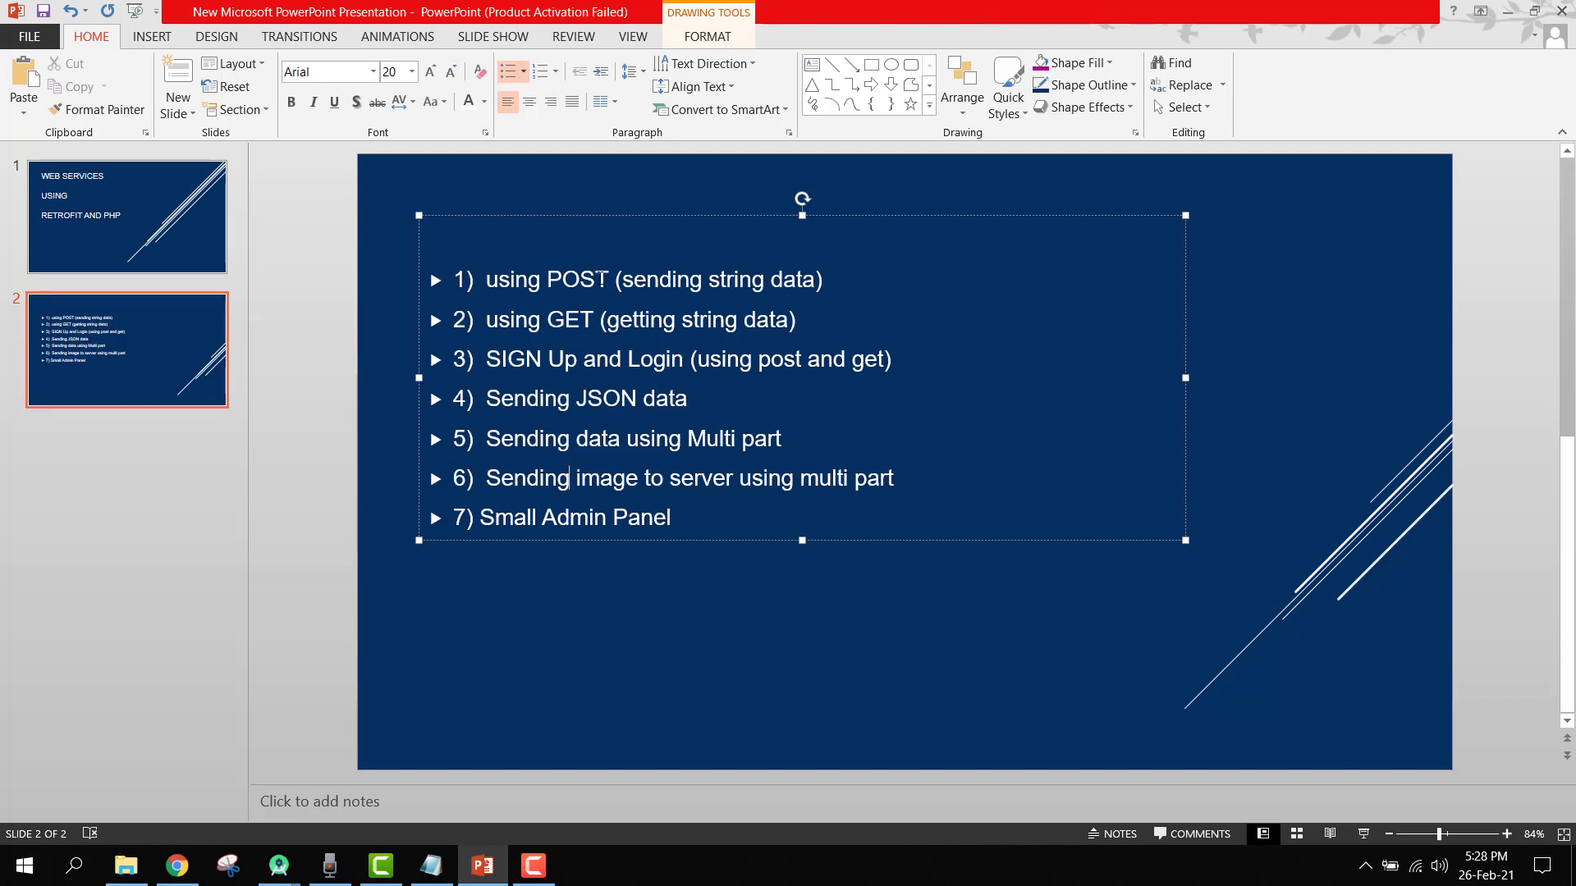
Append '(Android to php web server)' to the first POST topic.
{"action": "double_click", "coordinate": [577, 279]}
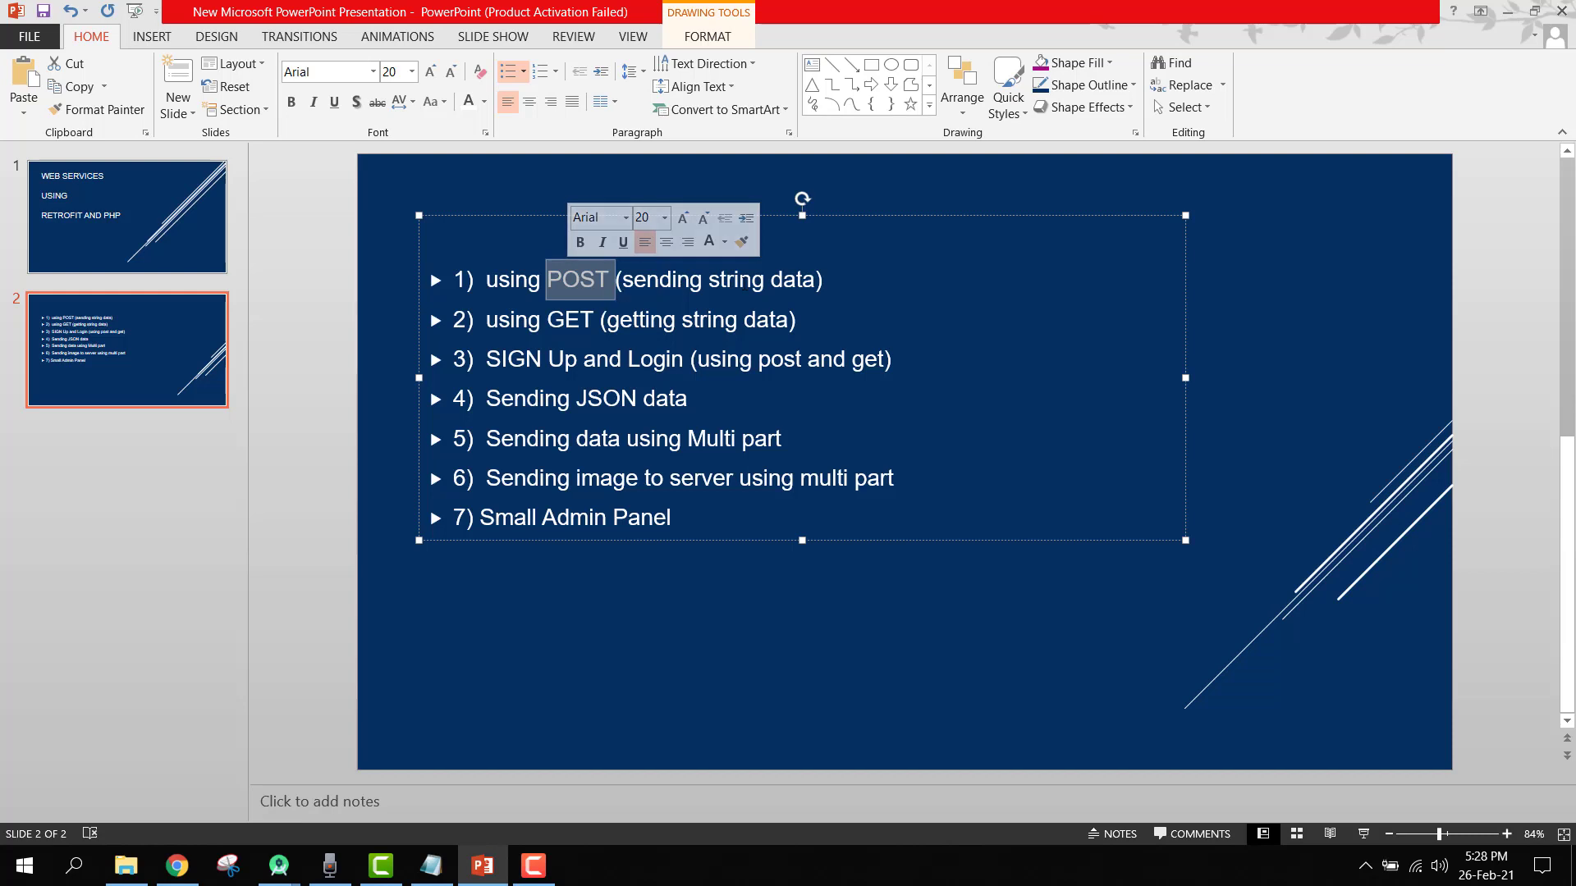
{"action": "type", "text": "(A"}
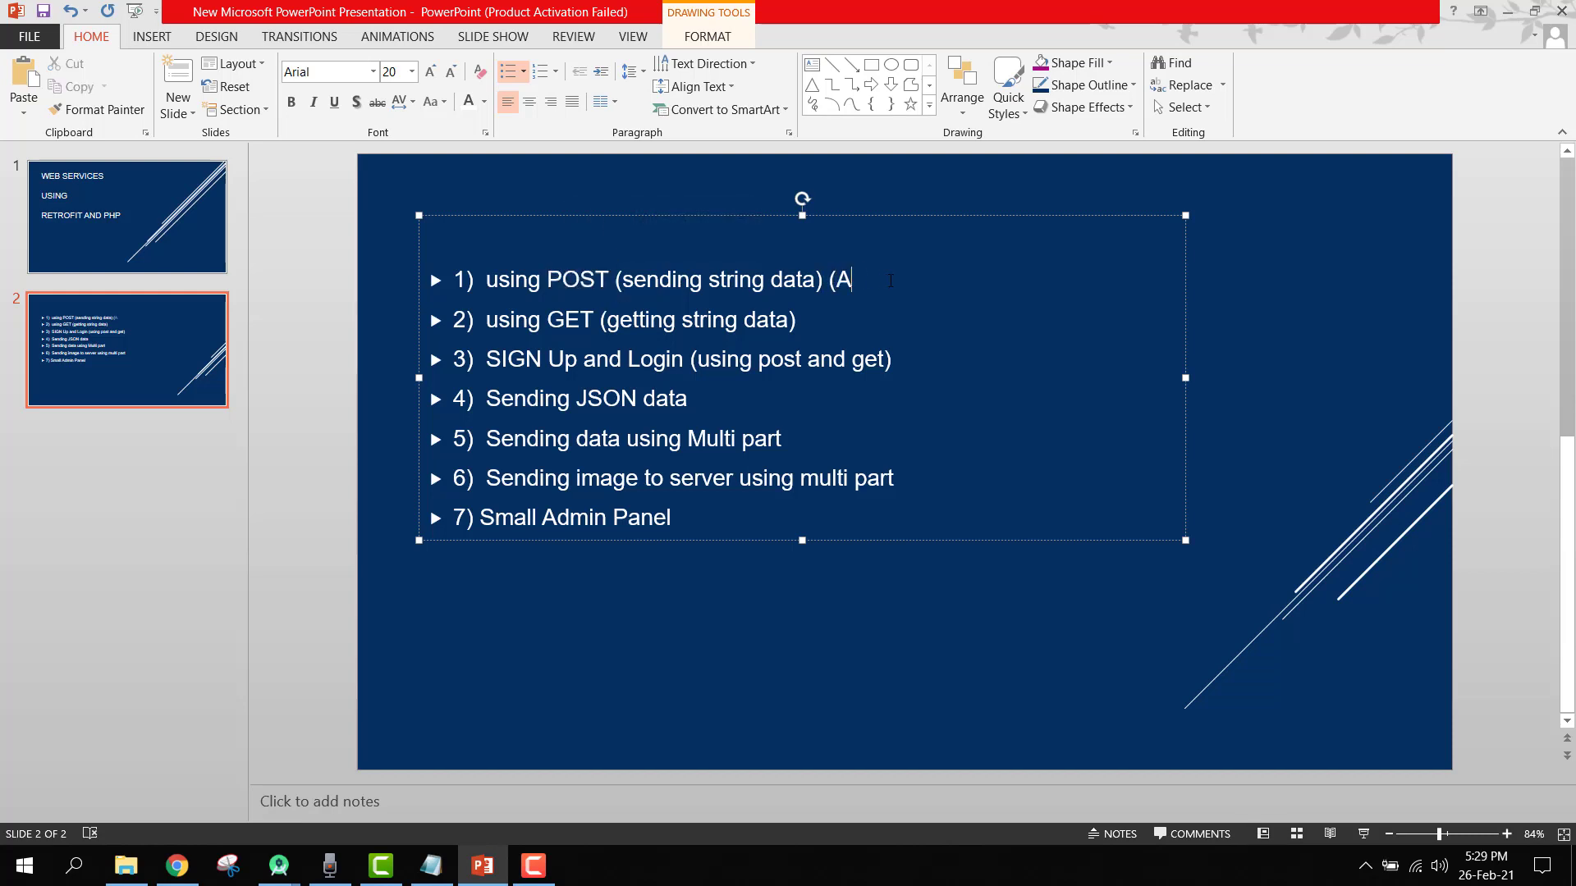
{"action": "type", "text": "ndroid to php web"}
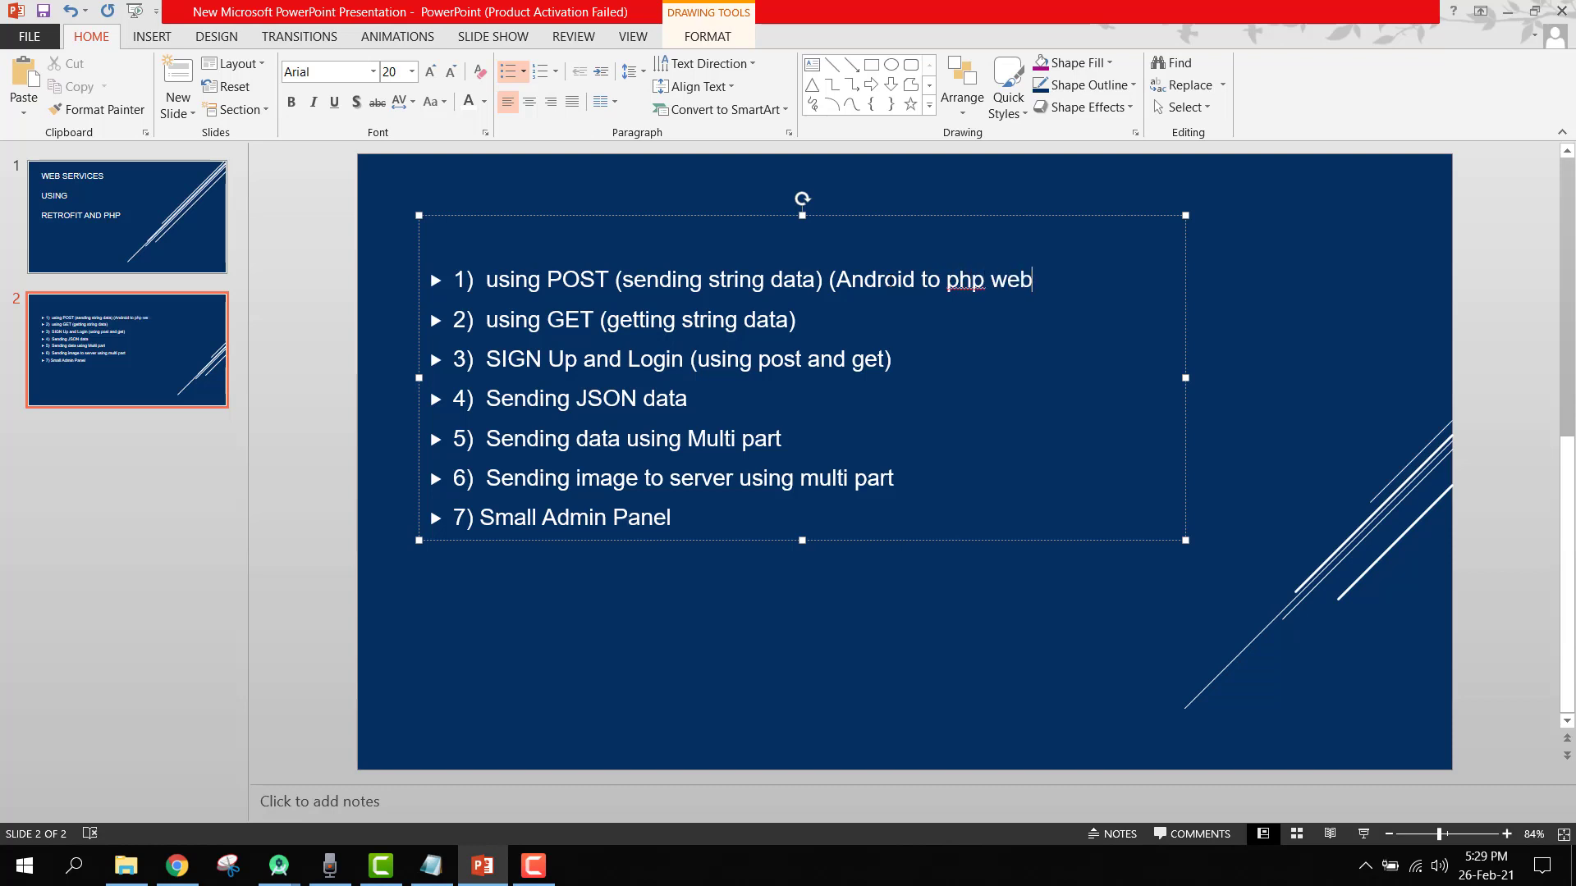
{"action": "type", "text": "server)"}
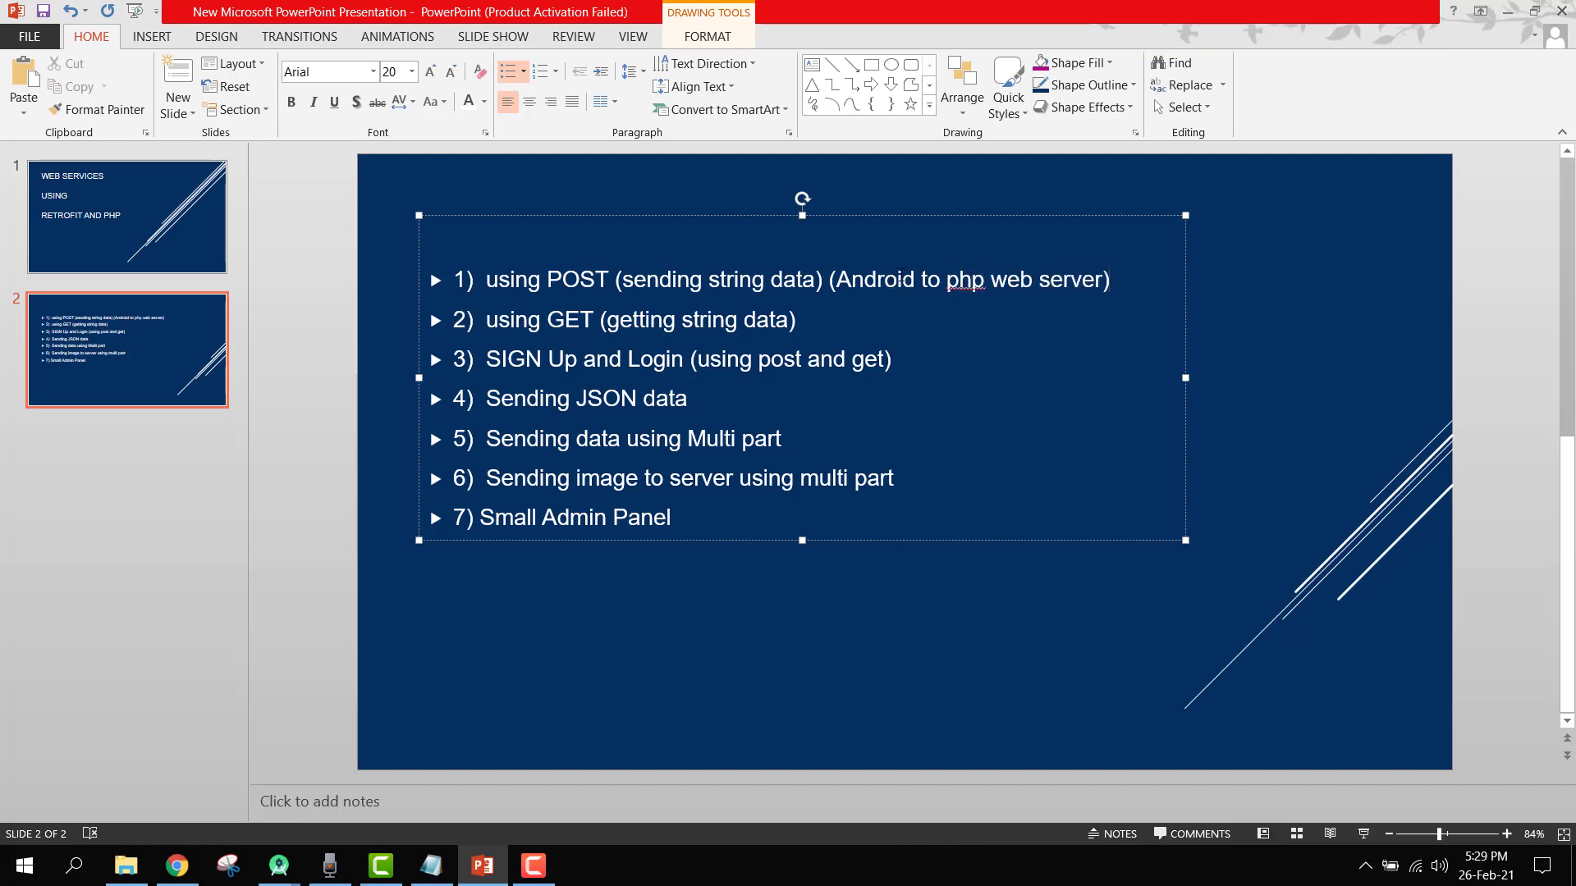
Add sub-point '1.1) How to insert data into the mysql database' below topic 1.
{"action": "left_click", "coordinate": [1109, 279]}
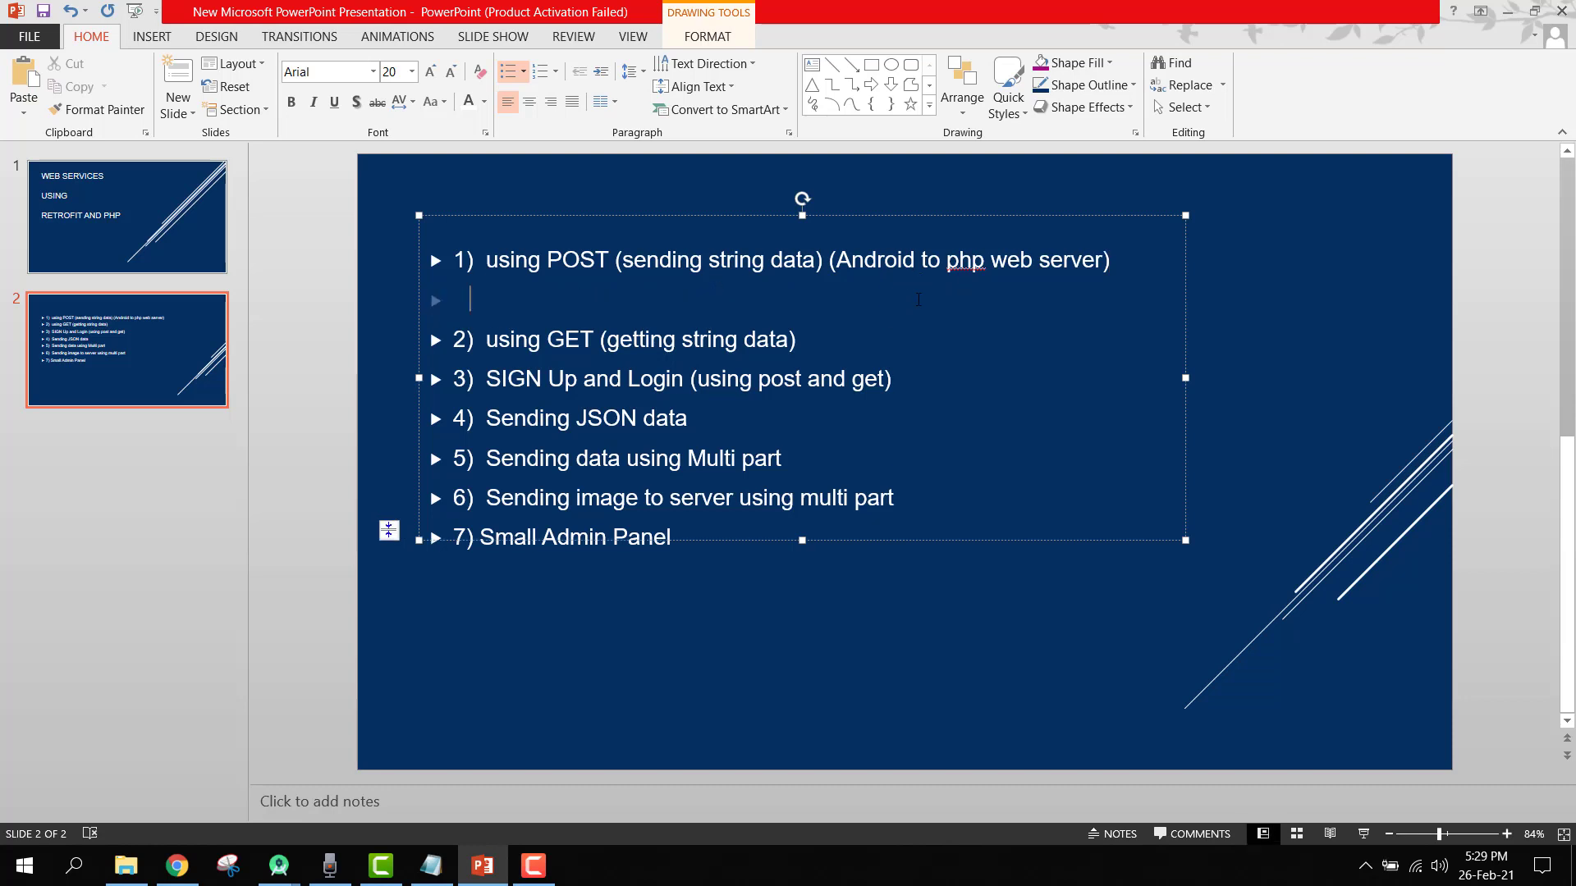
{"action": "type", "text": "1."}
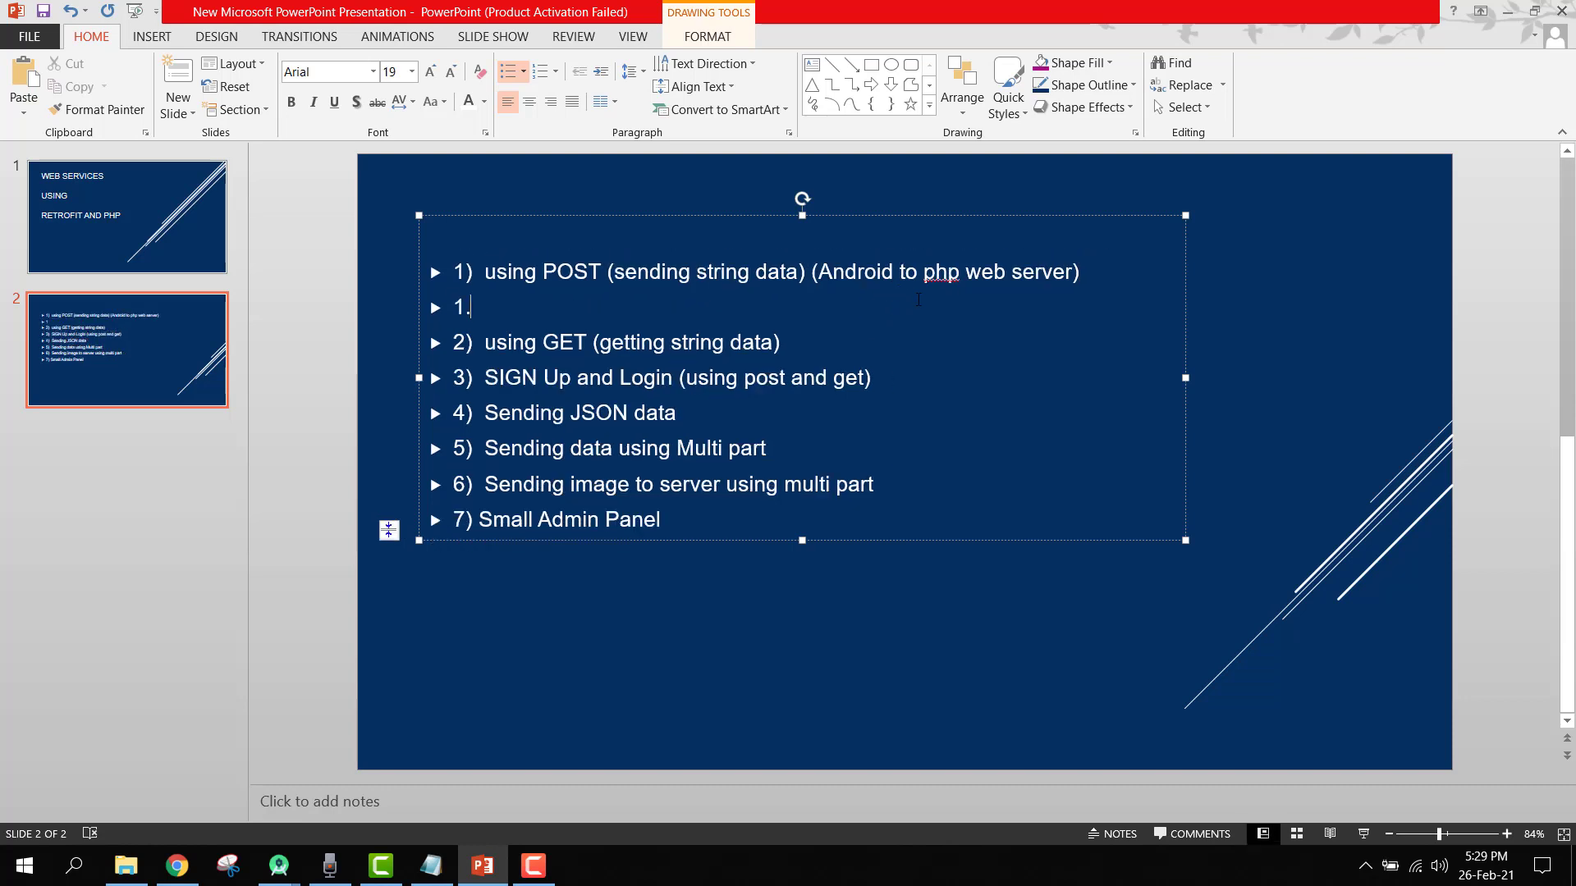
{"action": "type", "text": "1)"}
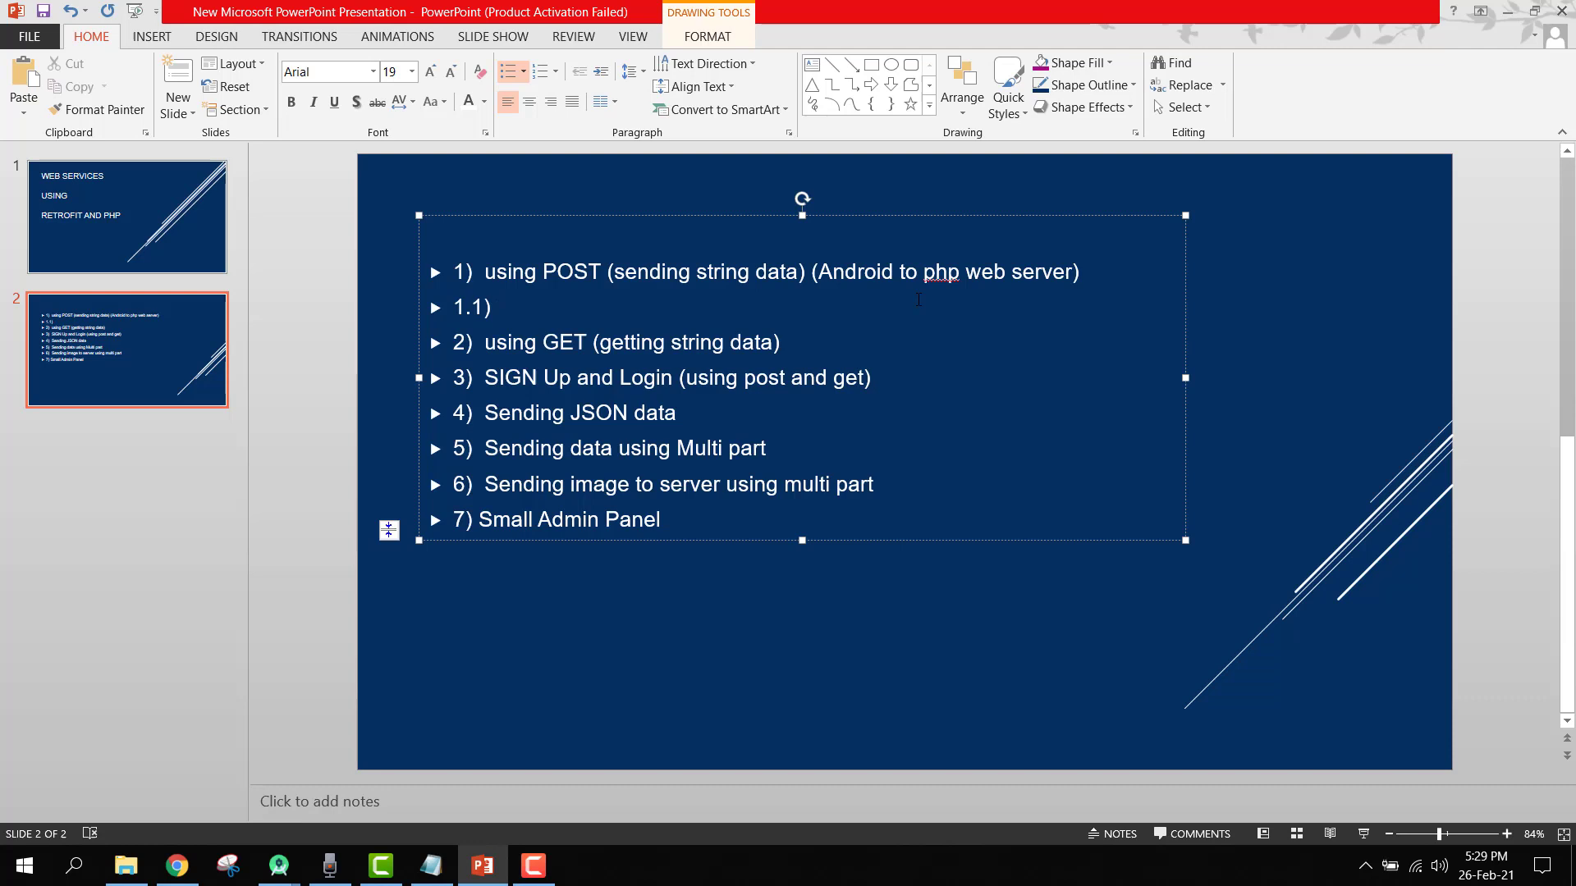
{"action": "type", "text": "How to insert"}
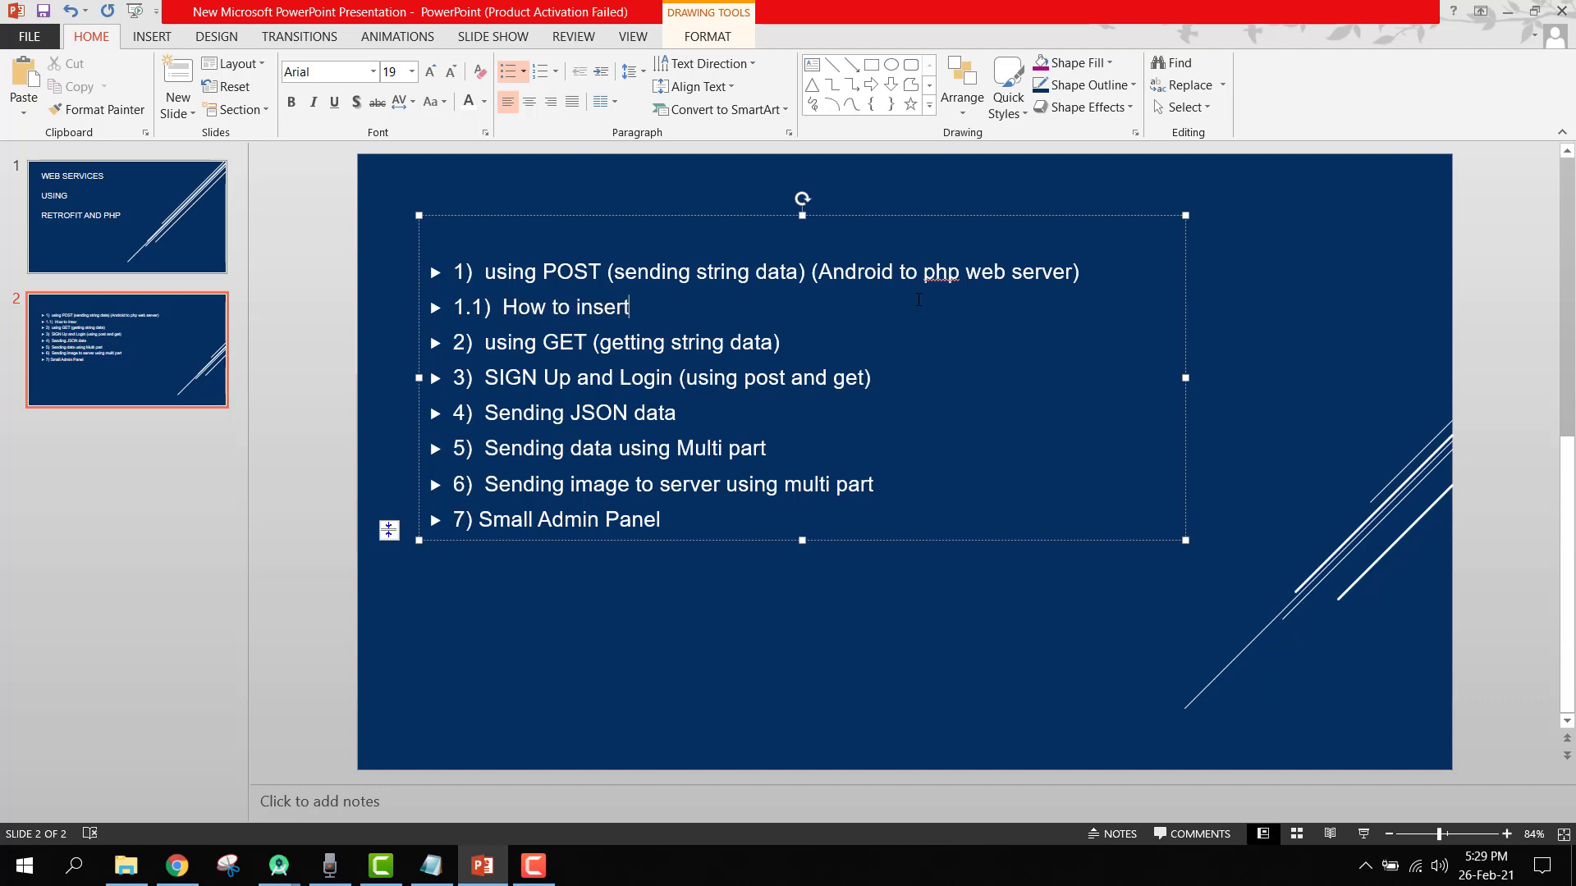
{"action": "type", "text": "data into the m"}
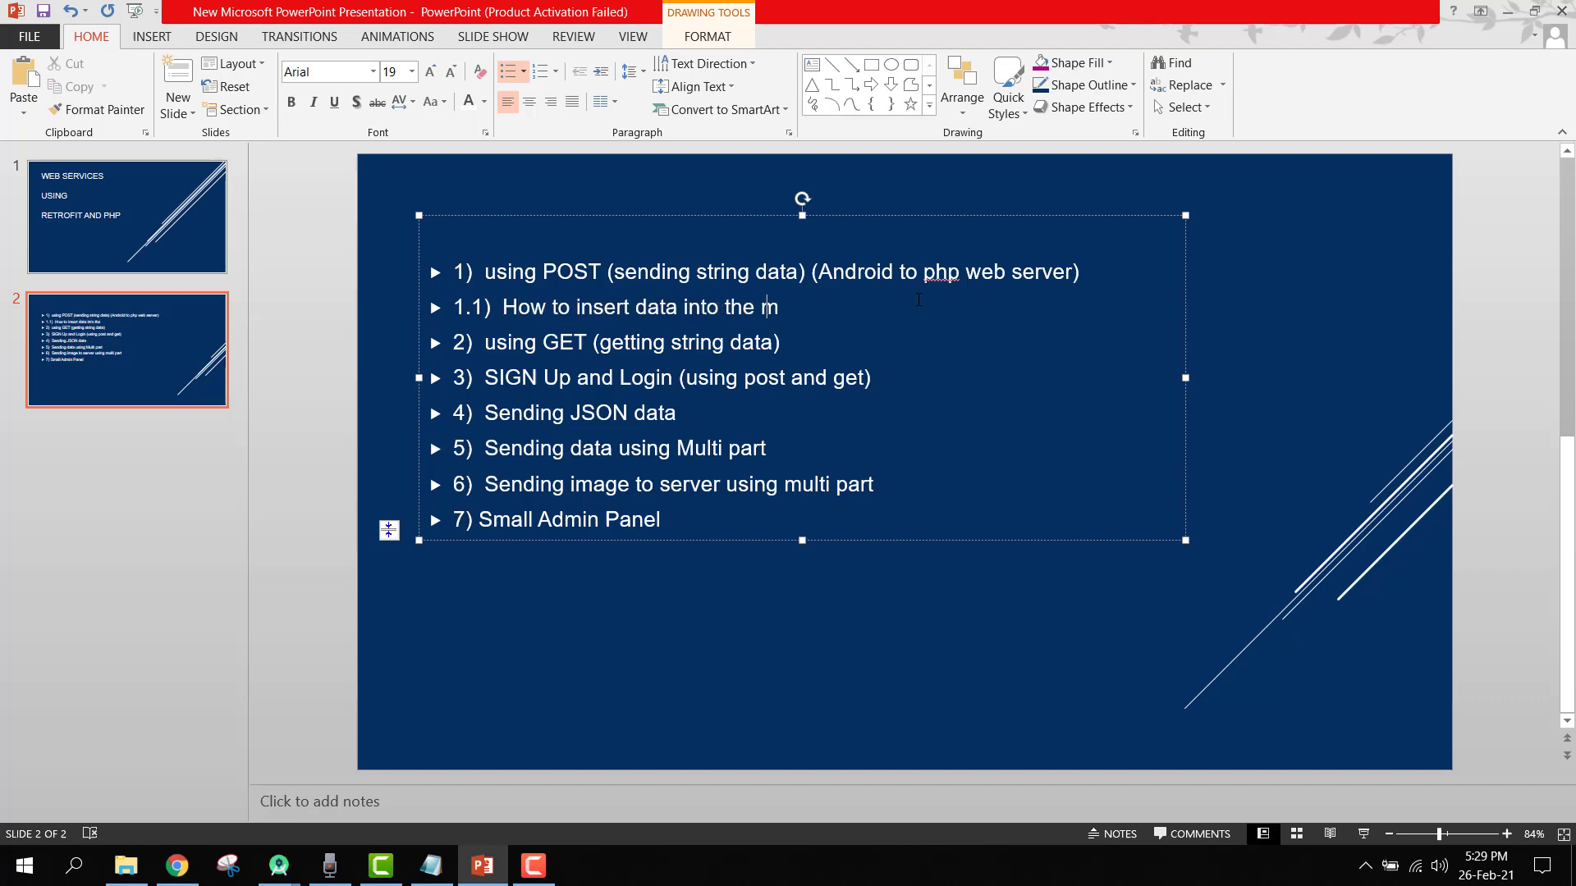
{"action": "type", "text": "mysql database"}
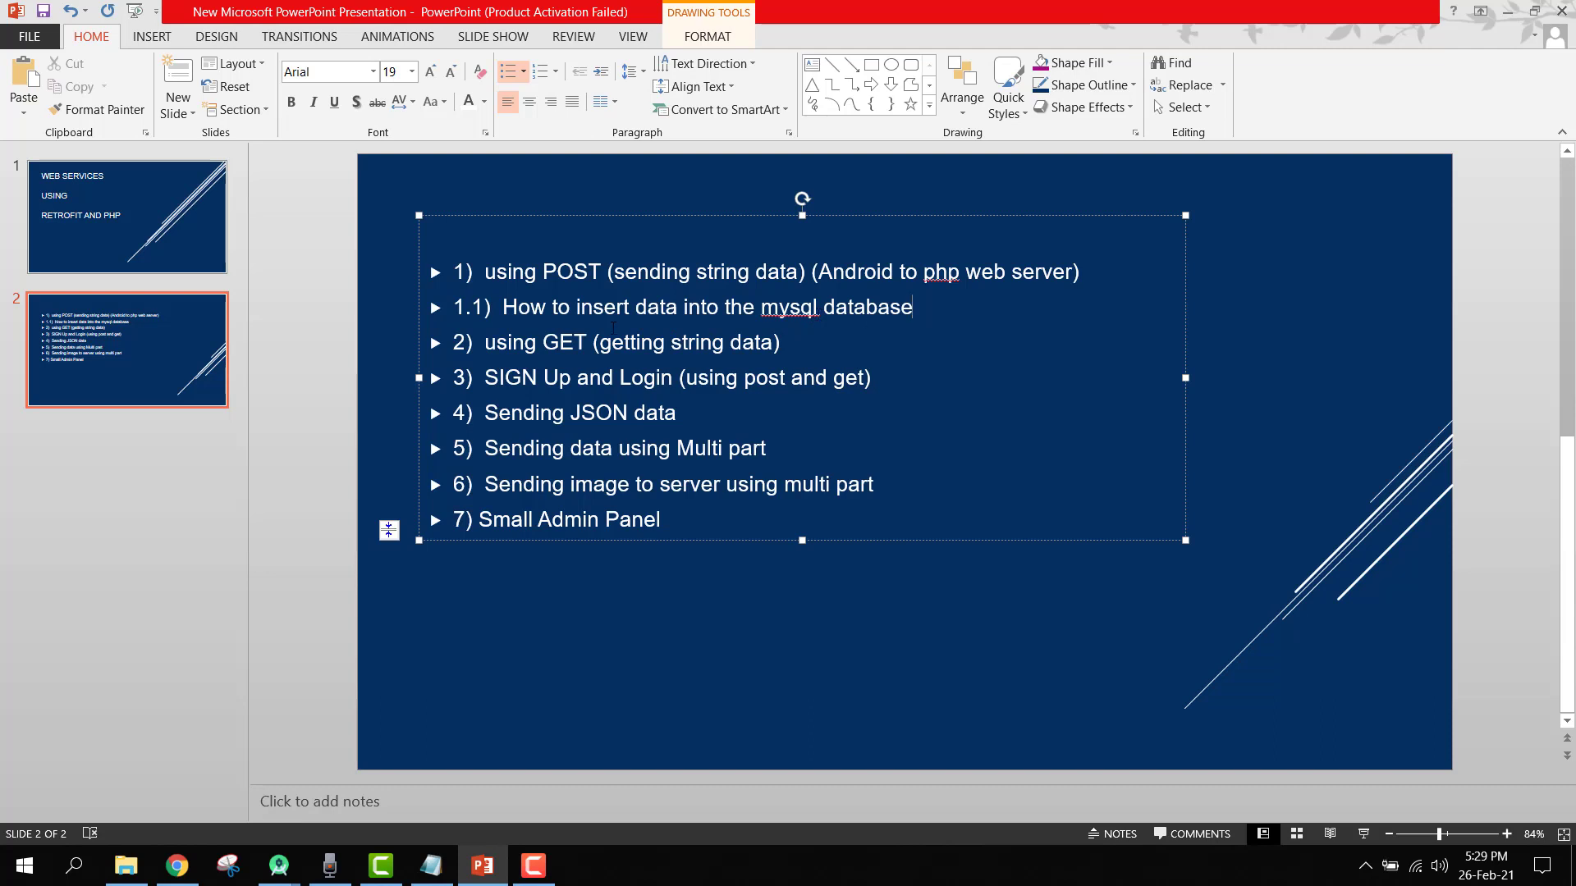
{"action": "double_click", "coordinate": [535, 341]}
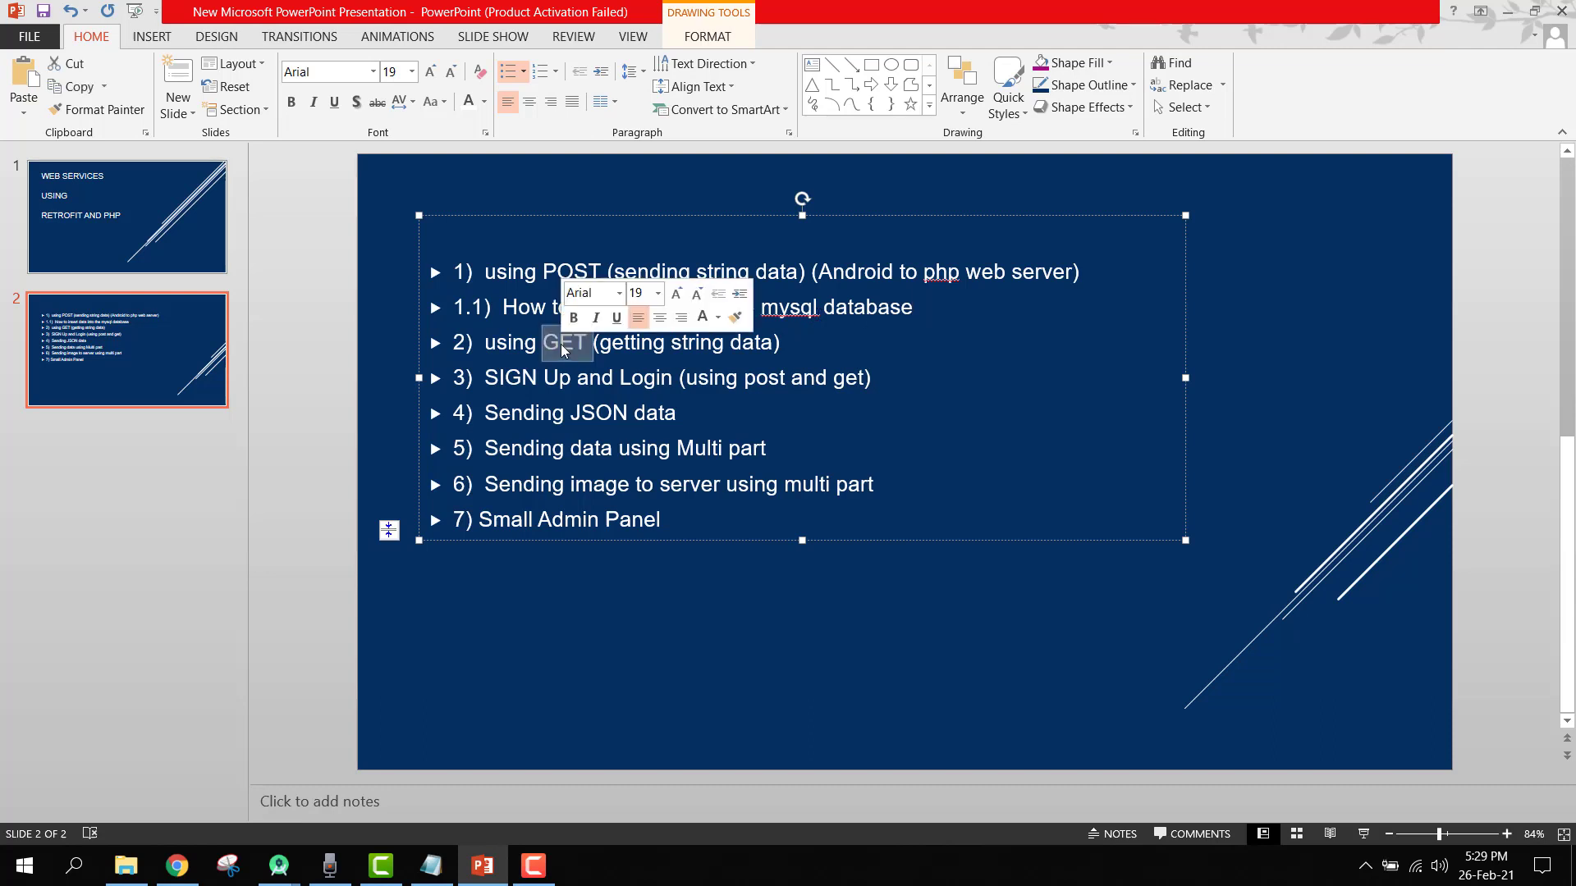
{"action": "left_click", "coordinate": [781, 342]}
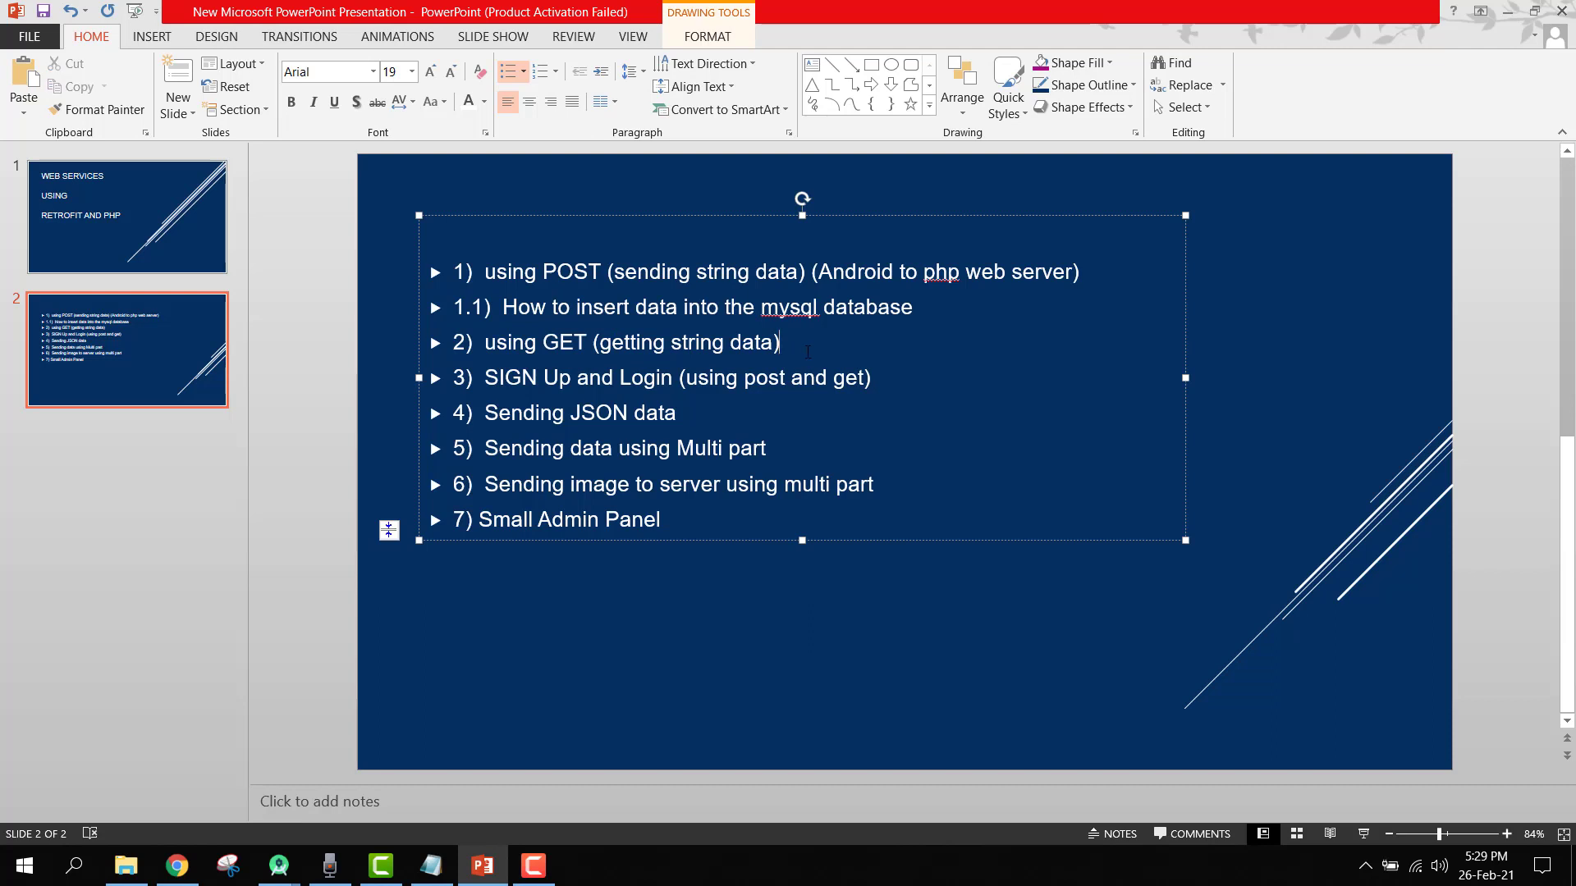
{"action": "mouse_move", "coordinate": [773, 410]}
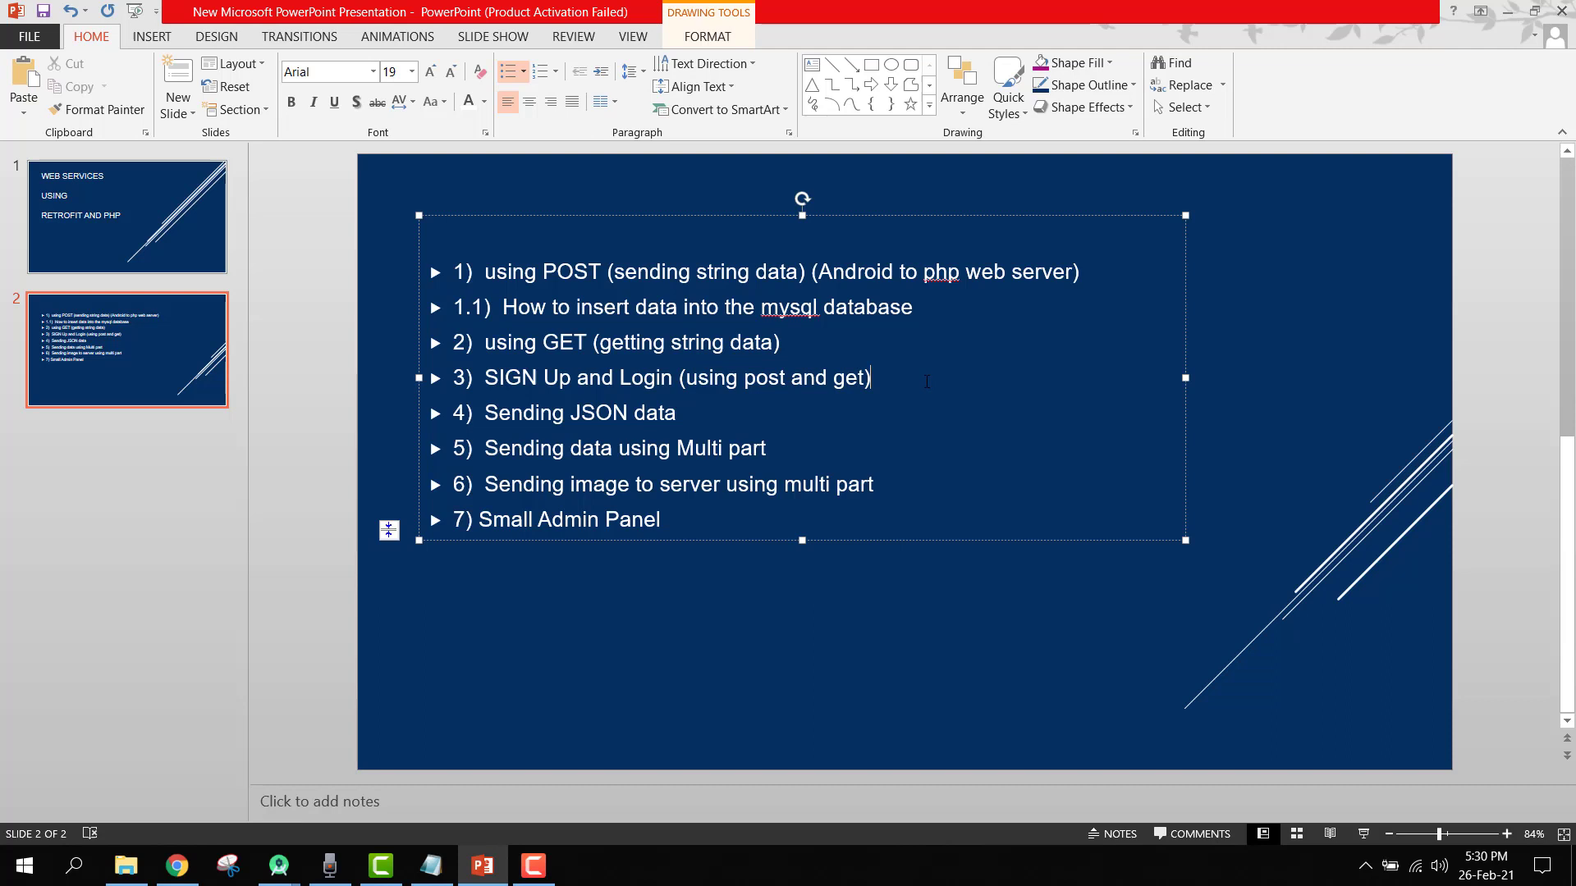
Add sub-point '3.1) Use the POSTMAN software to debug and test our web services'.
{"action": "type", "text": "3.1)"}
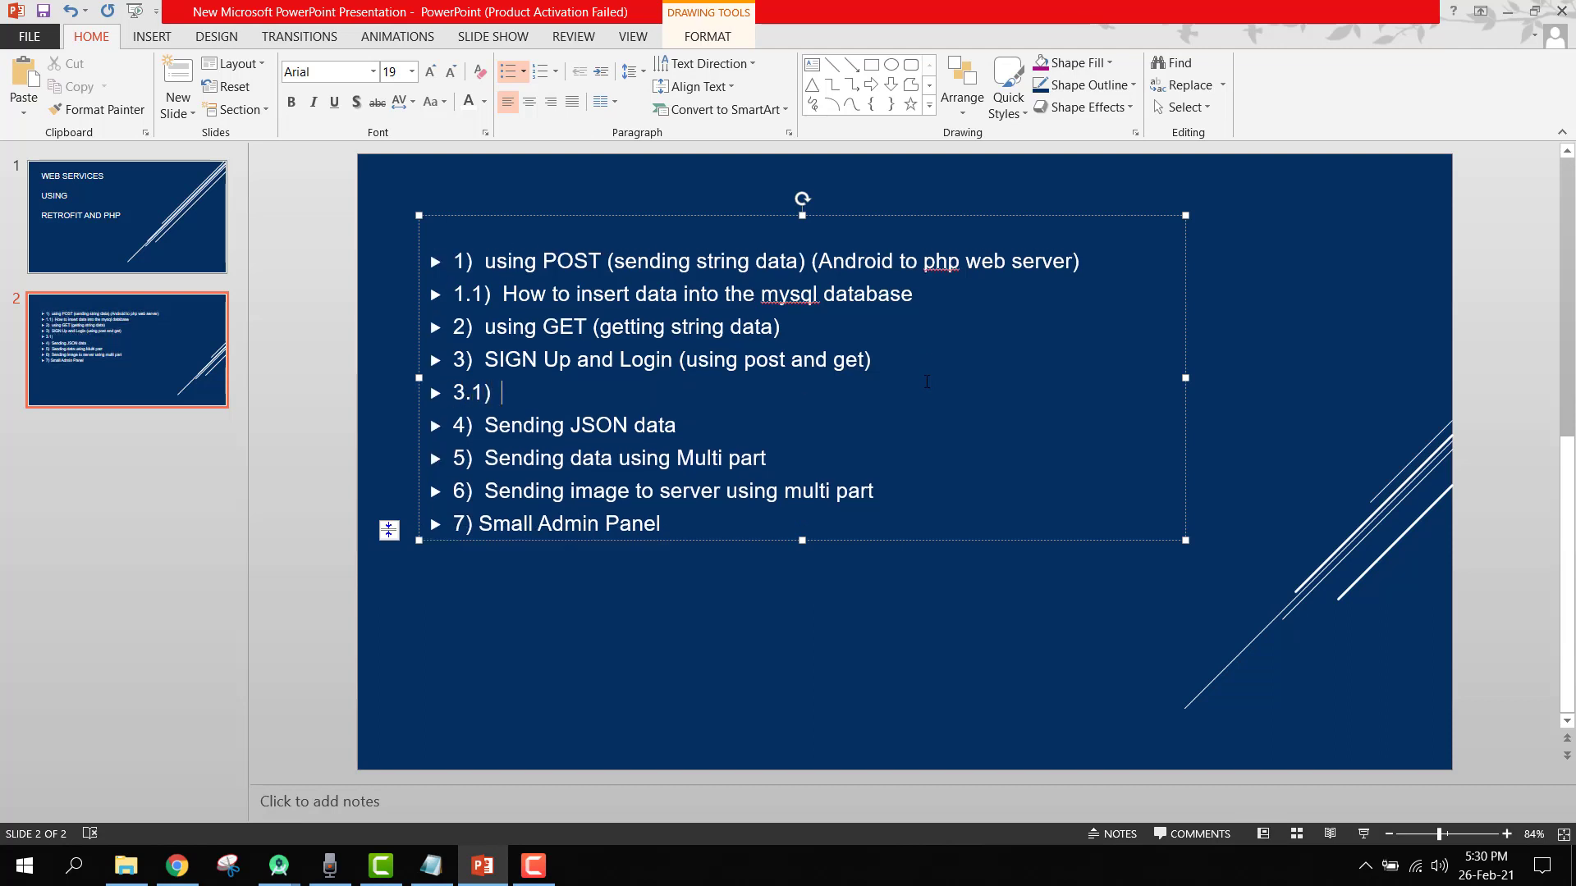
{"action": "type", "text": "Use"}
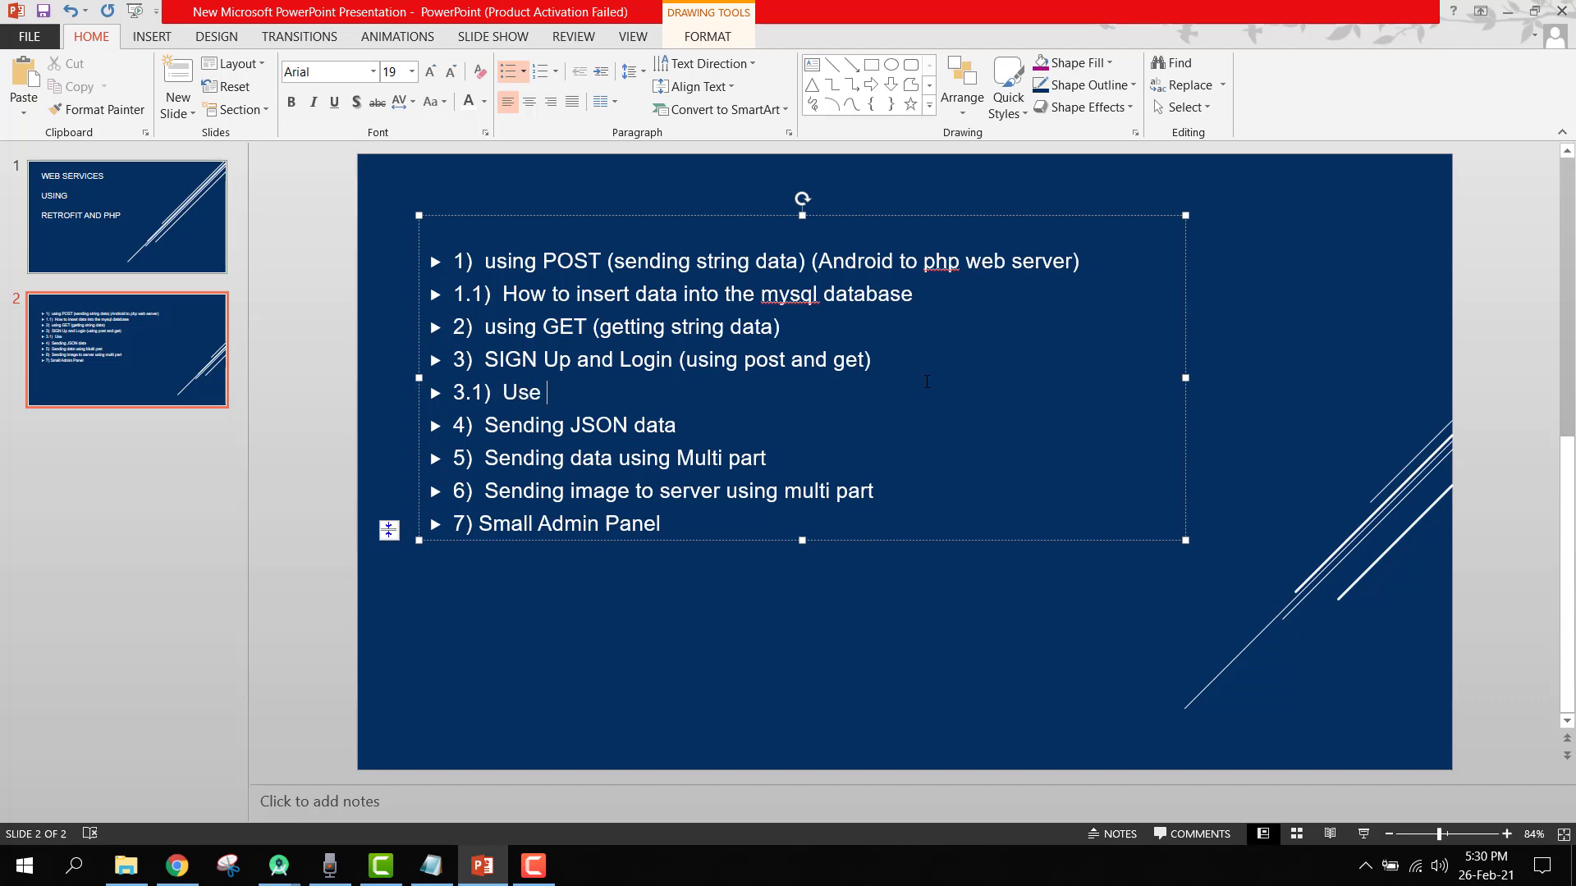
{"action": "type", "text": "the POSTMAN"}
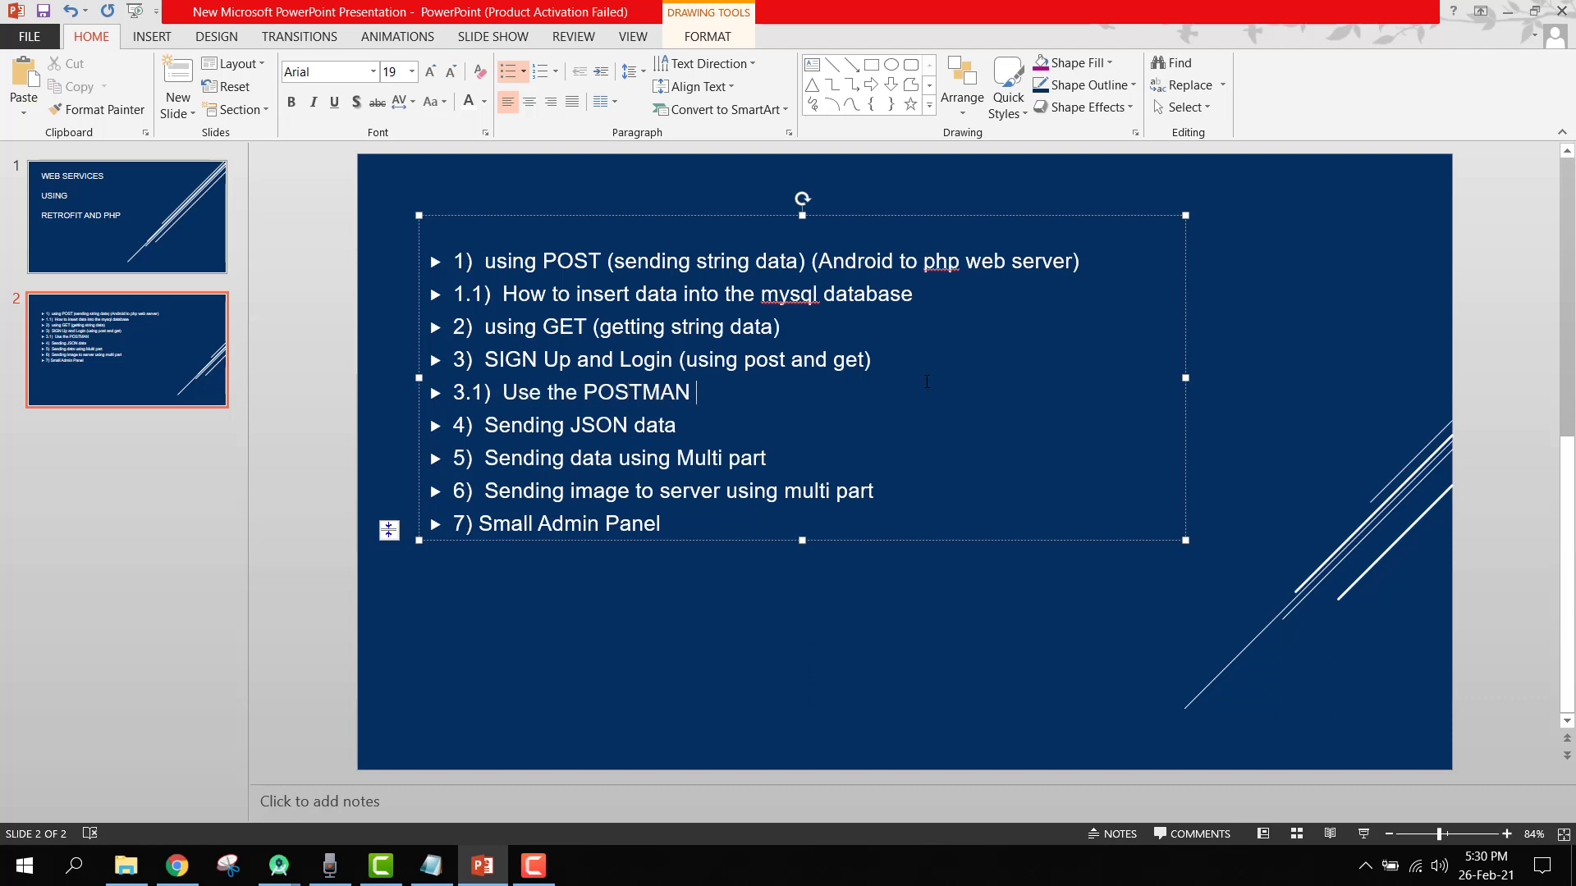
{"action": "type", "text": "software to debug and test our"}
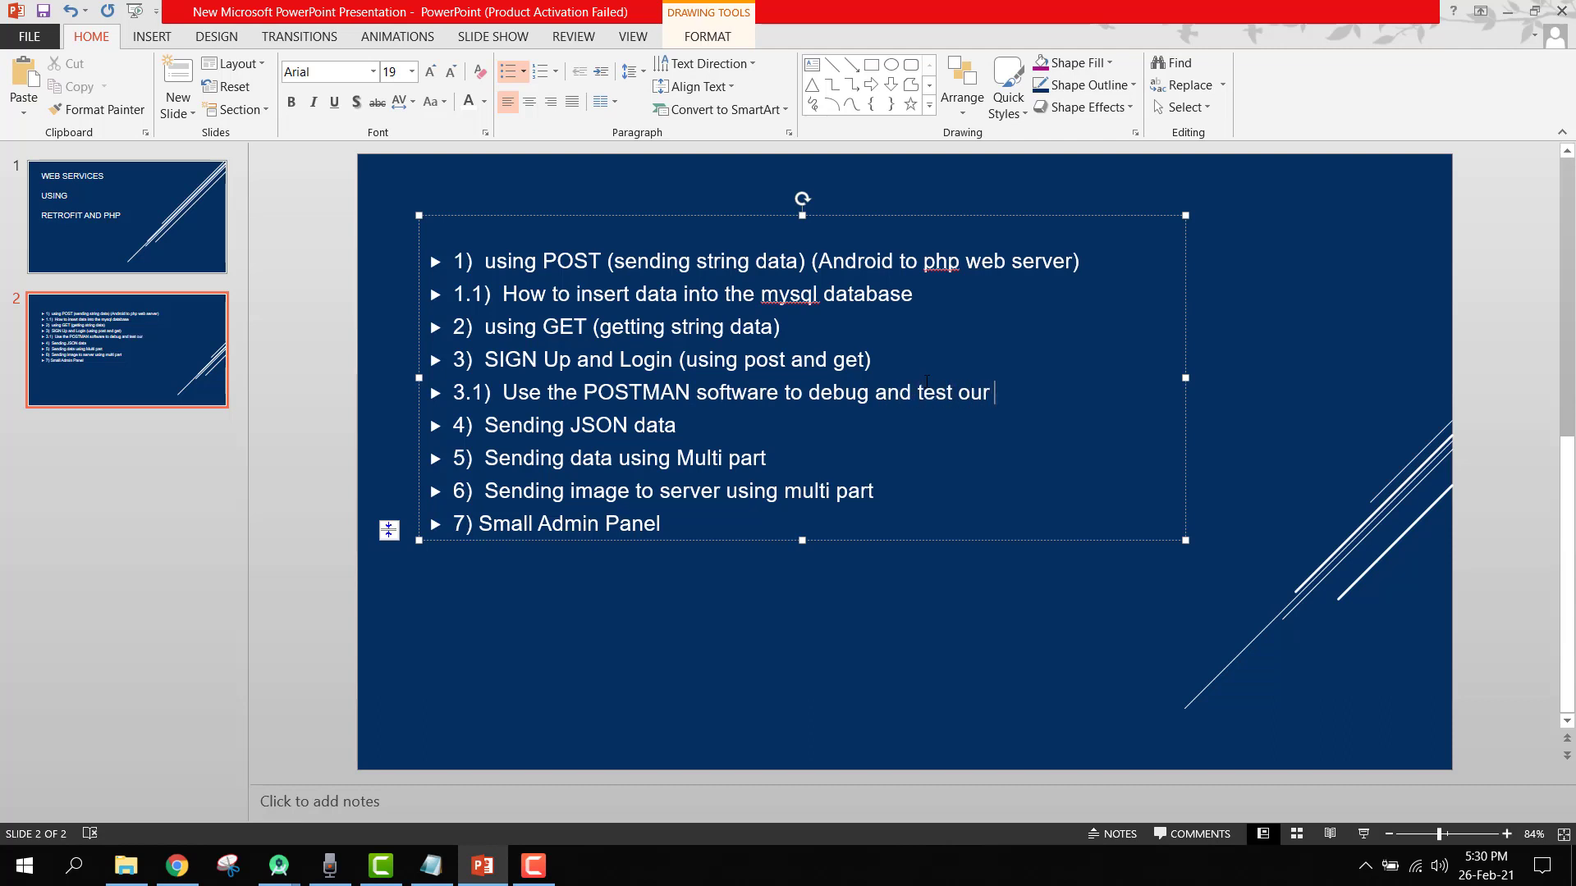
{"action": "type", "text": "web services"}
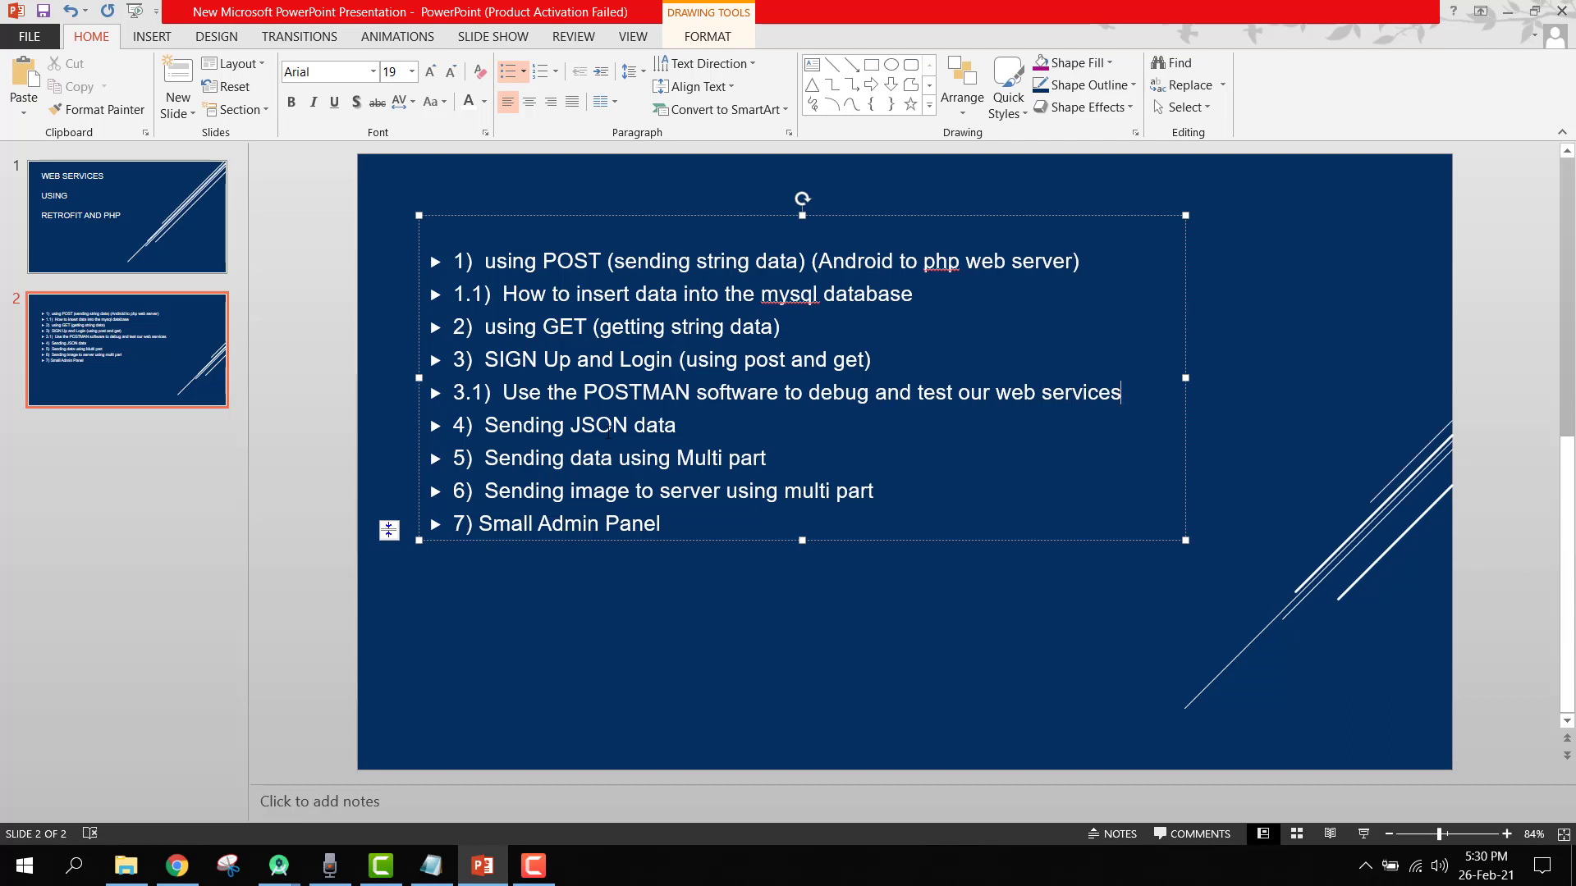
{"action": "left_click", "coordinate": [691, 425]}
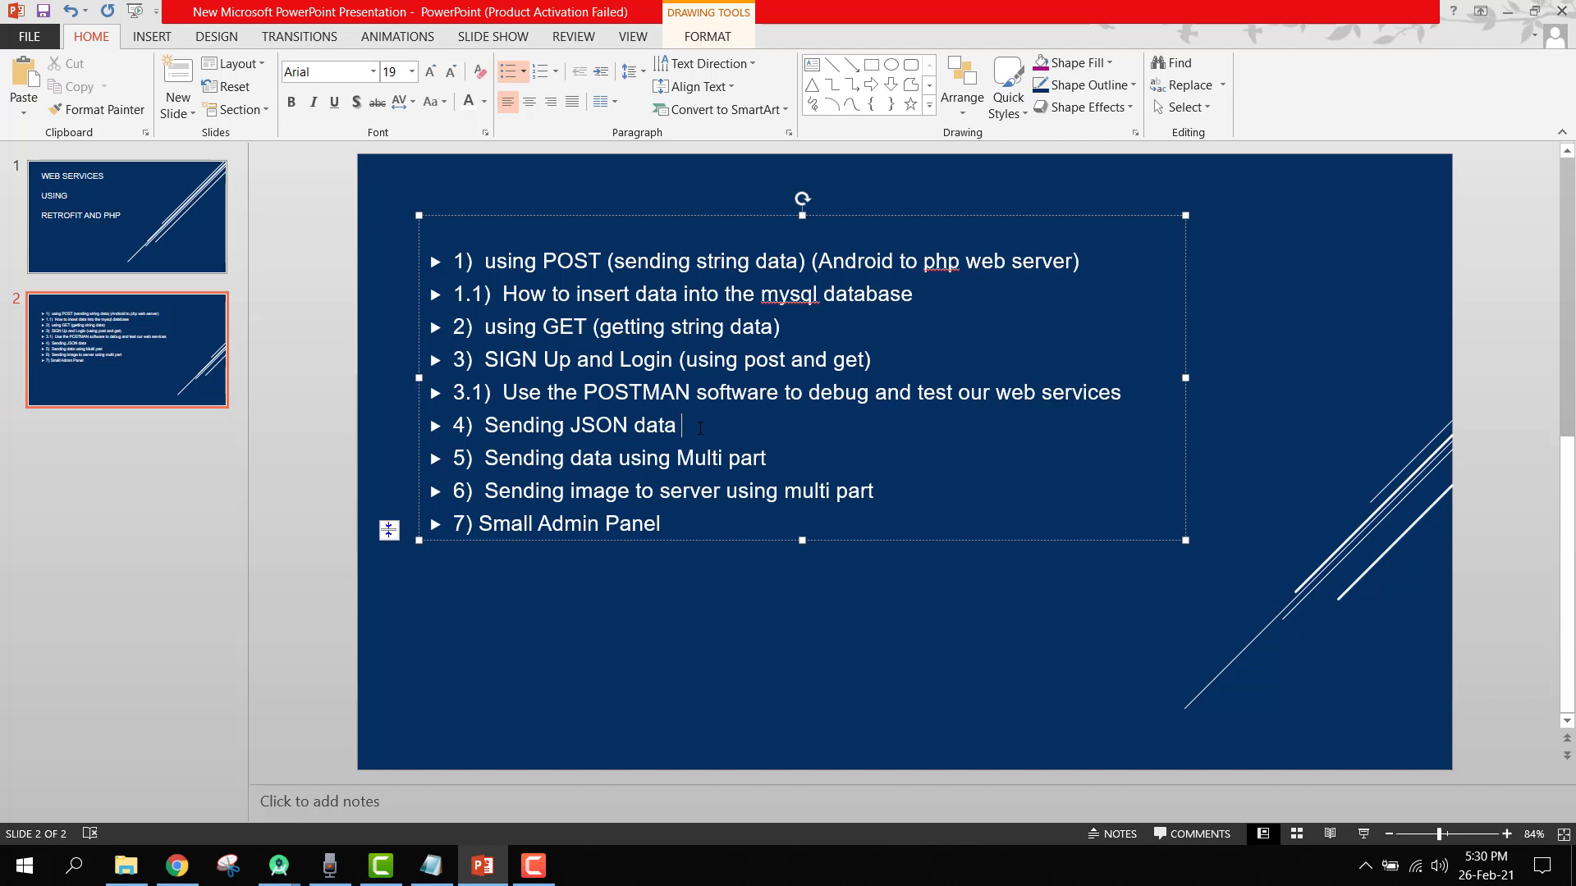
Append '(Android to web service) vice versa' to topic 4 on sending JSON data.
{"action": "type", "text": "(Android to"}
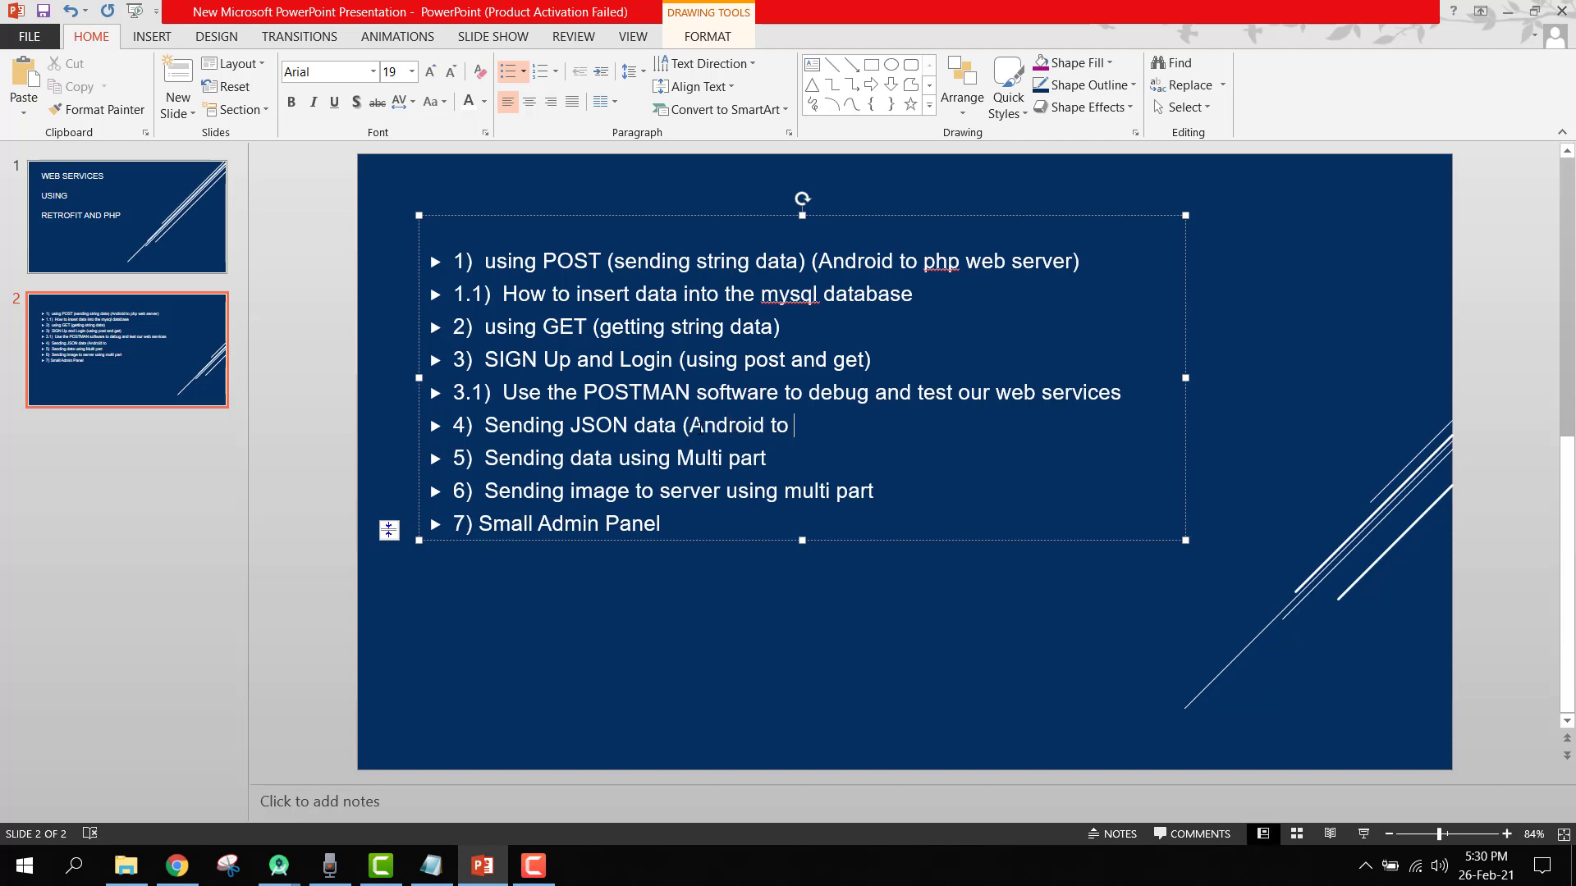
{"action": "type", "text": "web service)"}
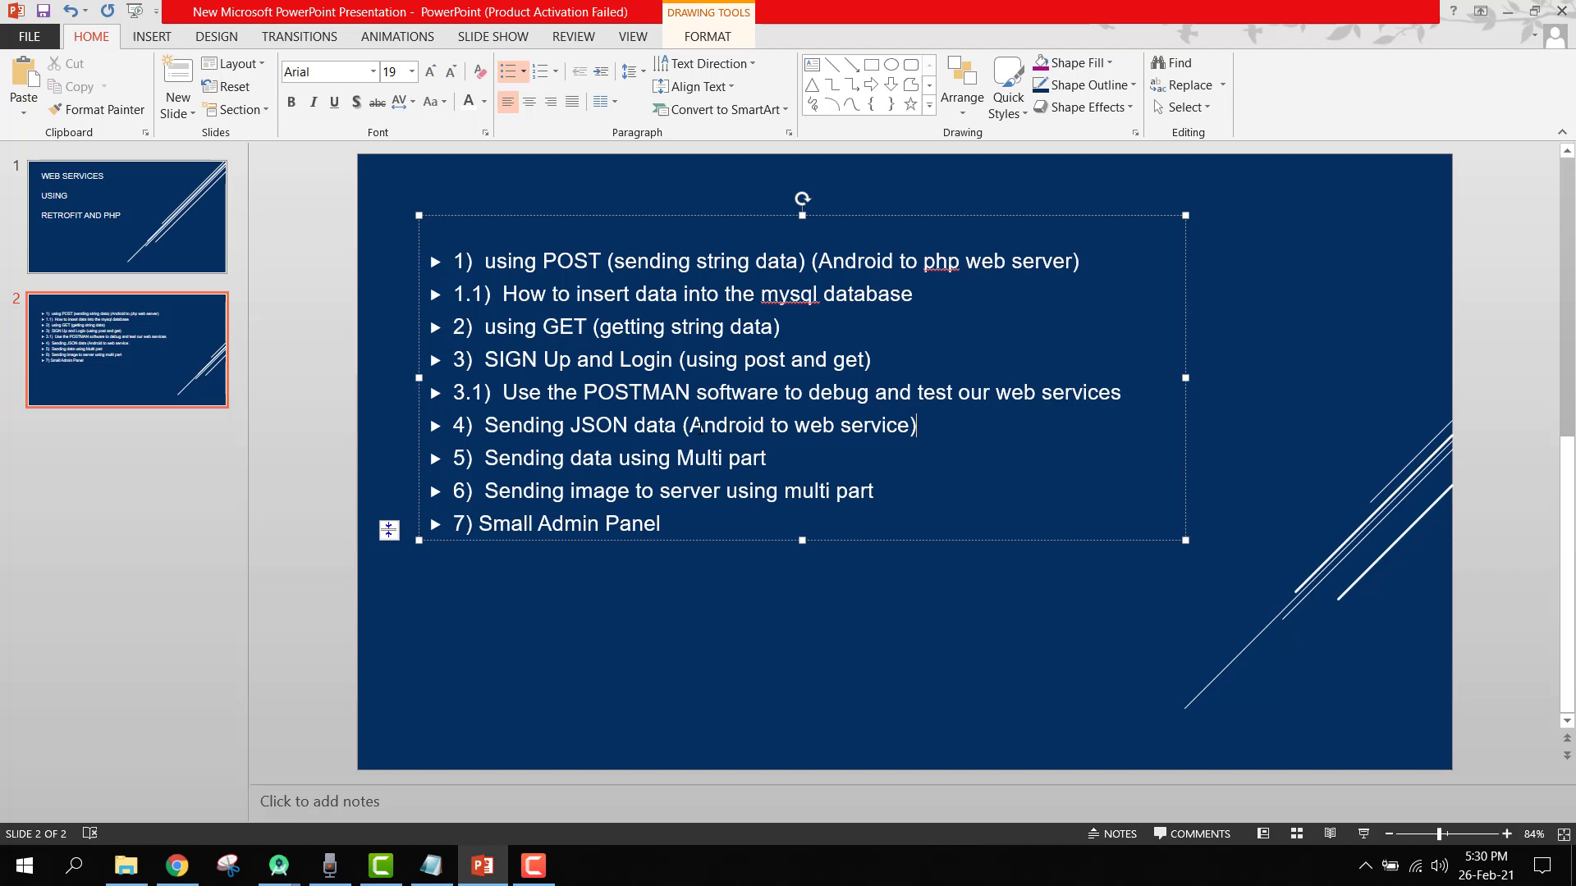
{"action": "type", "text": "vice v"}
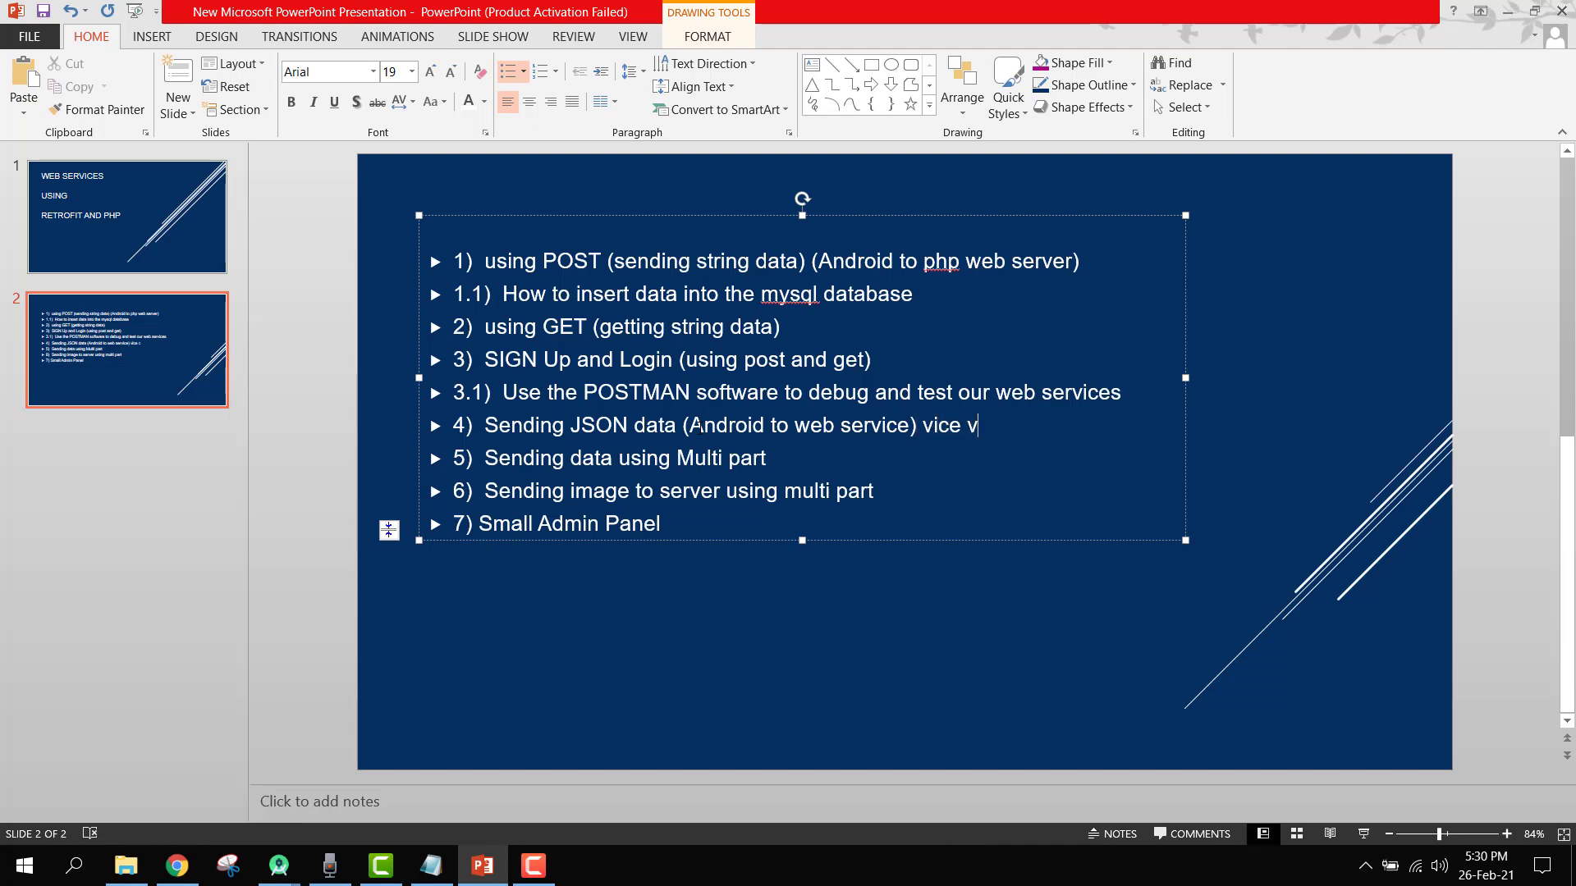
{"action": "type", "text": "ersa"}
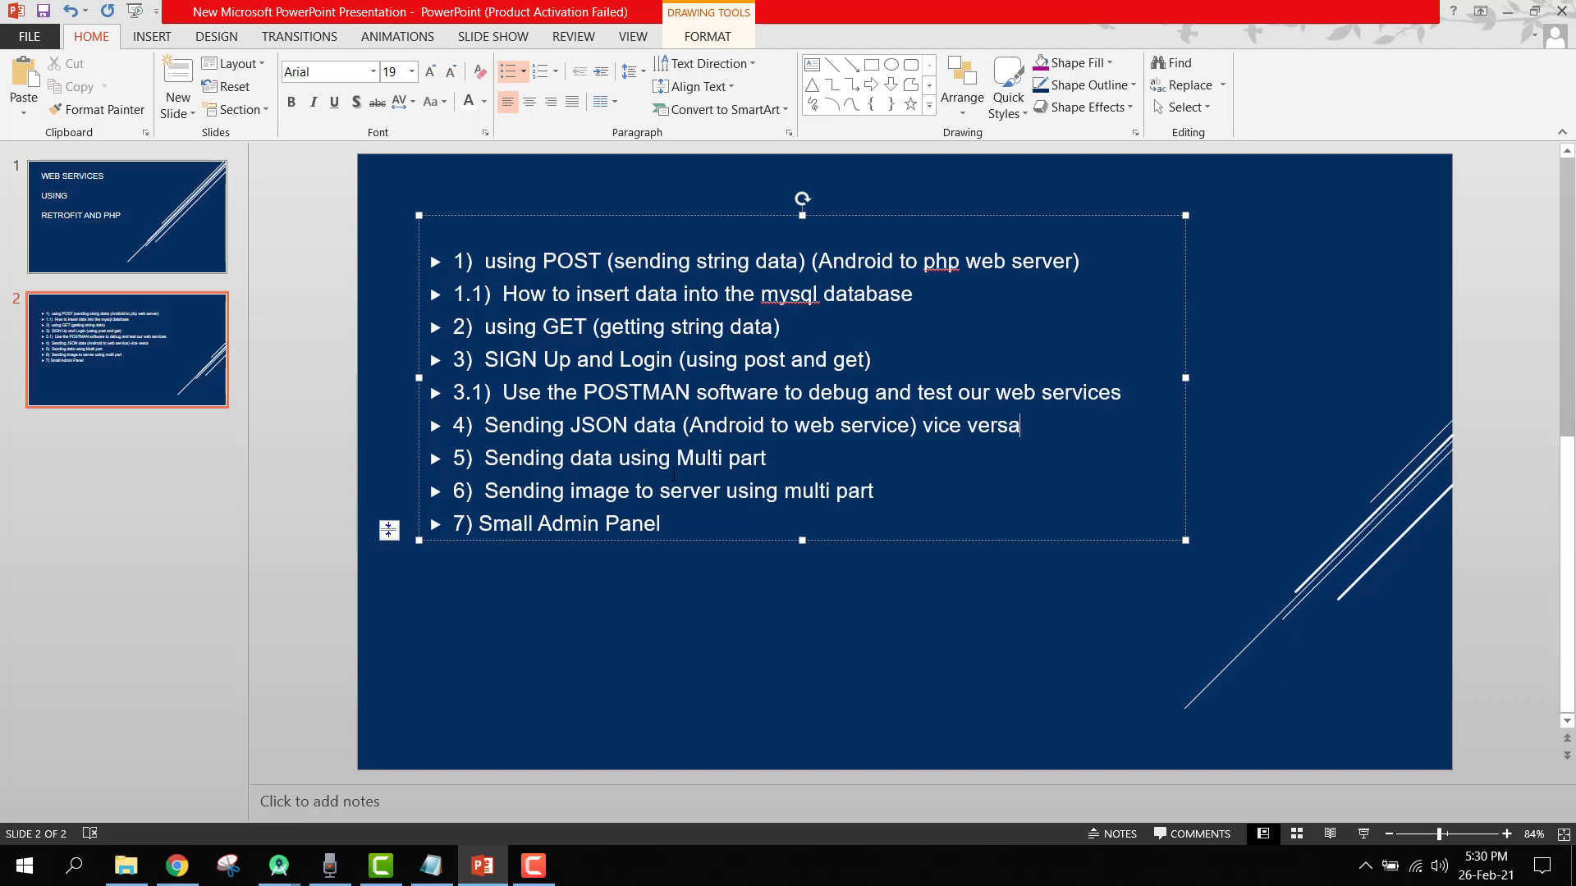
Extend topic 5 to read 'Sending data using Multi part request of retrofit'.
{"action": "left_click", "coordinate": [763, 457]}
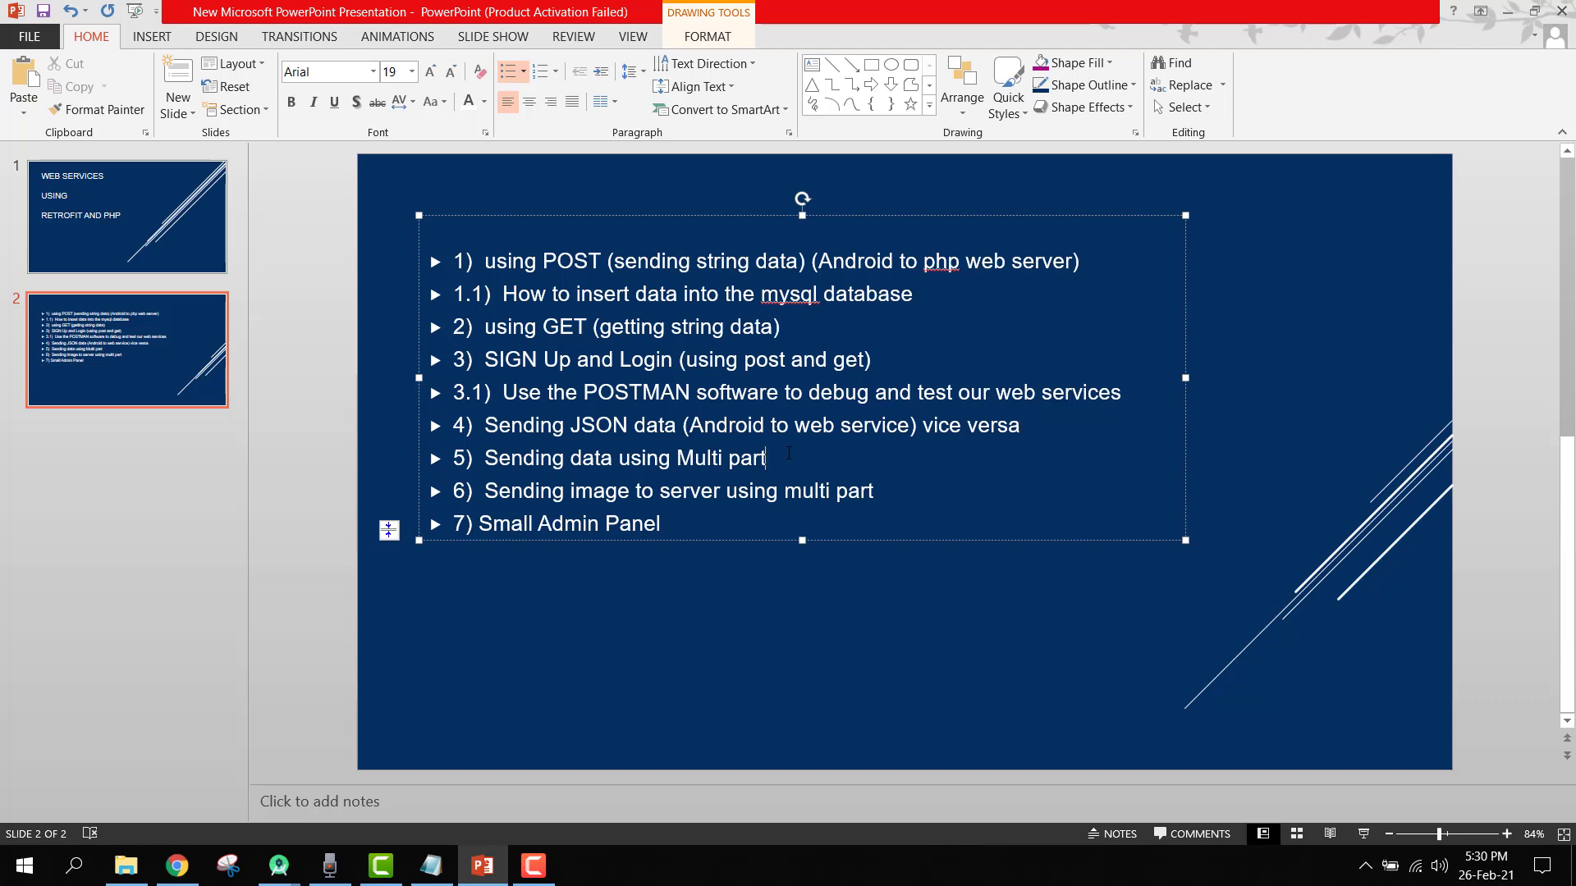
{"action": "type", "text": "request of"}
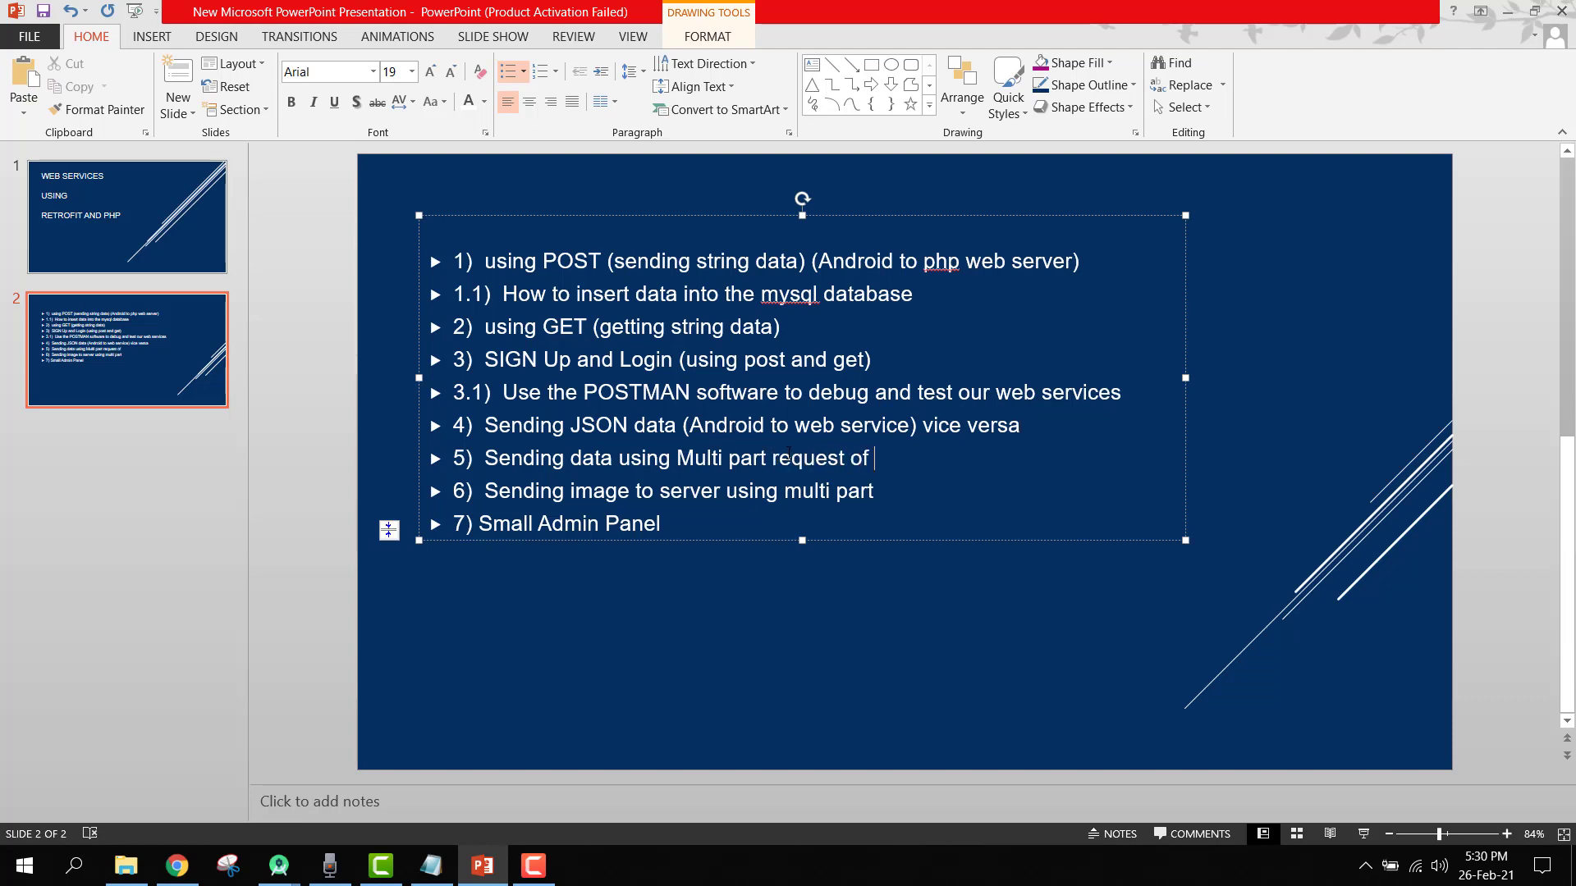
{"action": "type", "text": "retrofit"}
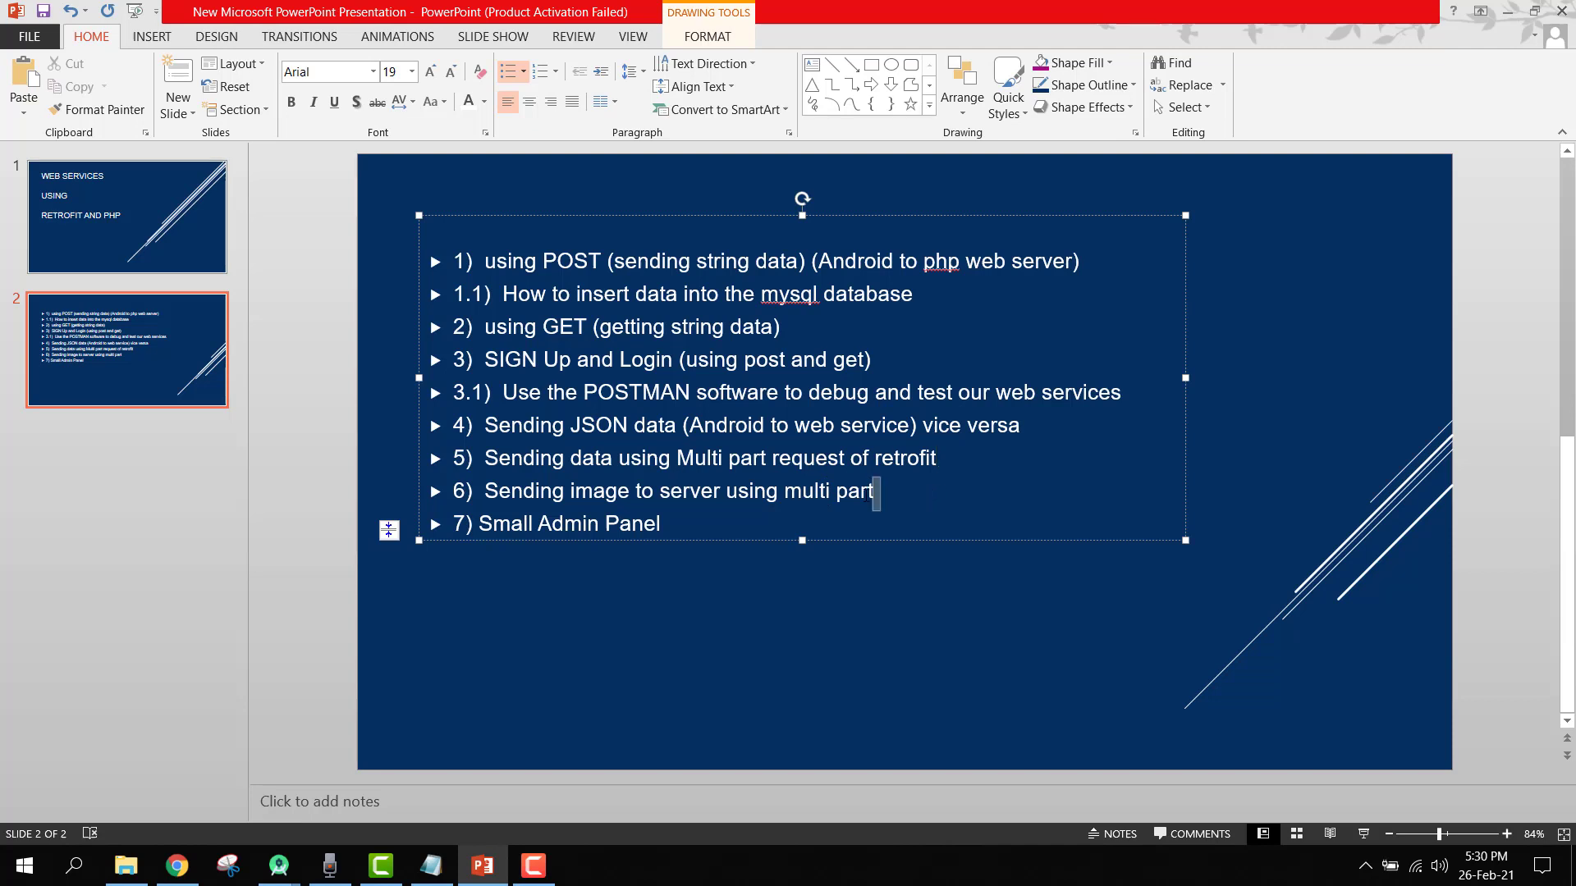
{"action": "key", "text": "ctrl+a"}
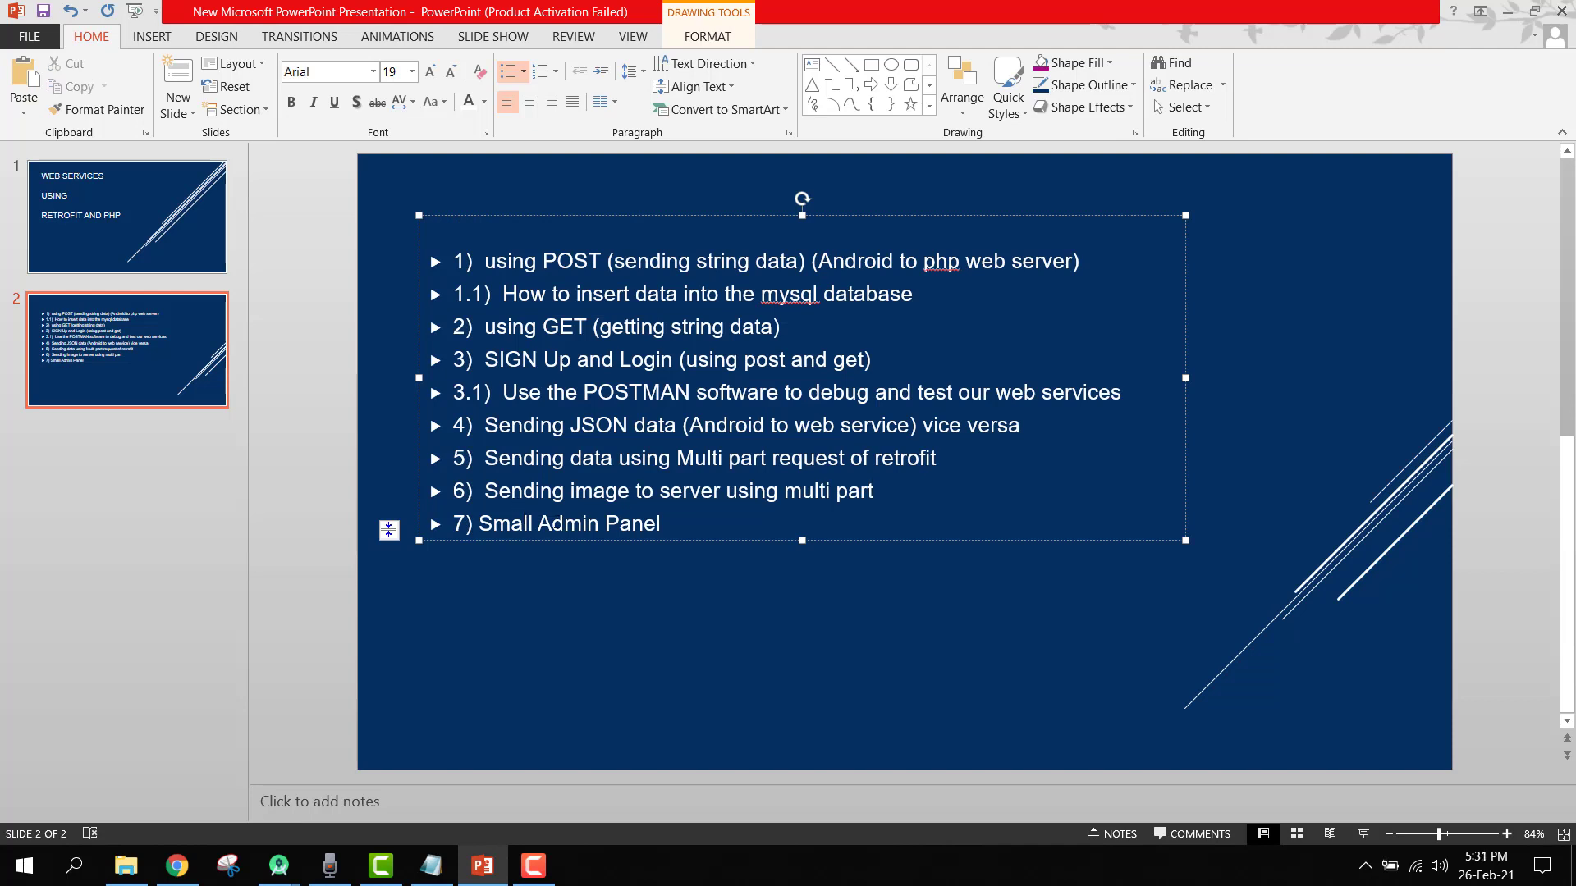
Label topic 7 '(CRUD Operations)' and start its sub-list with 'insert data'.
{"action": "type", "text": "("}
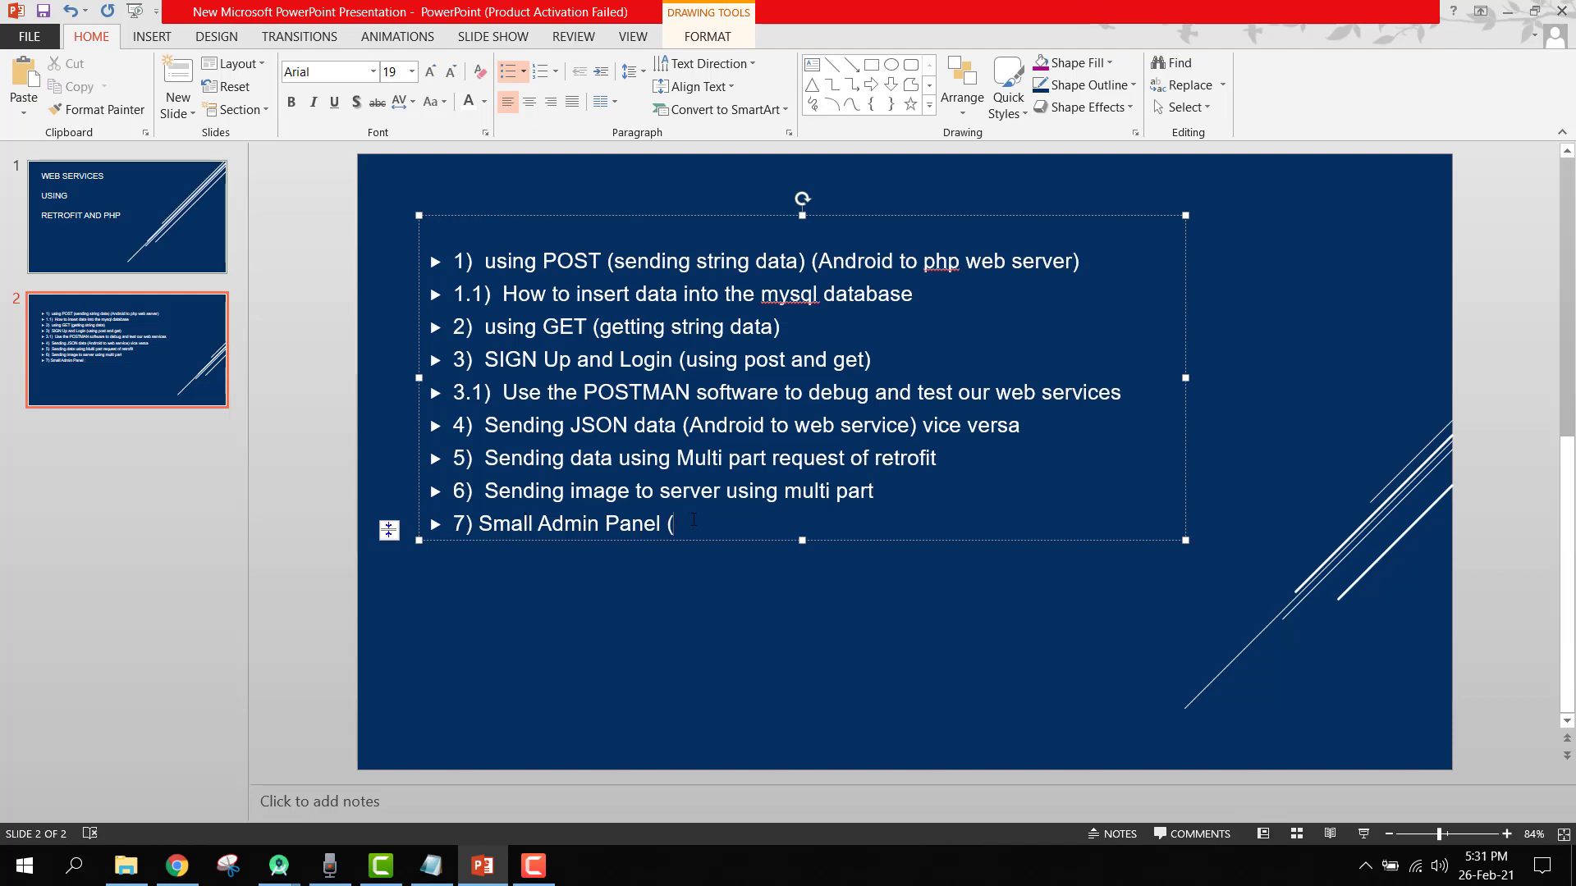
{"action": "type", "text": "CRUD Operations"}
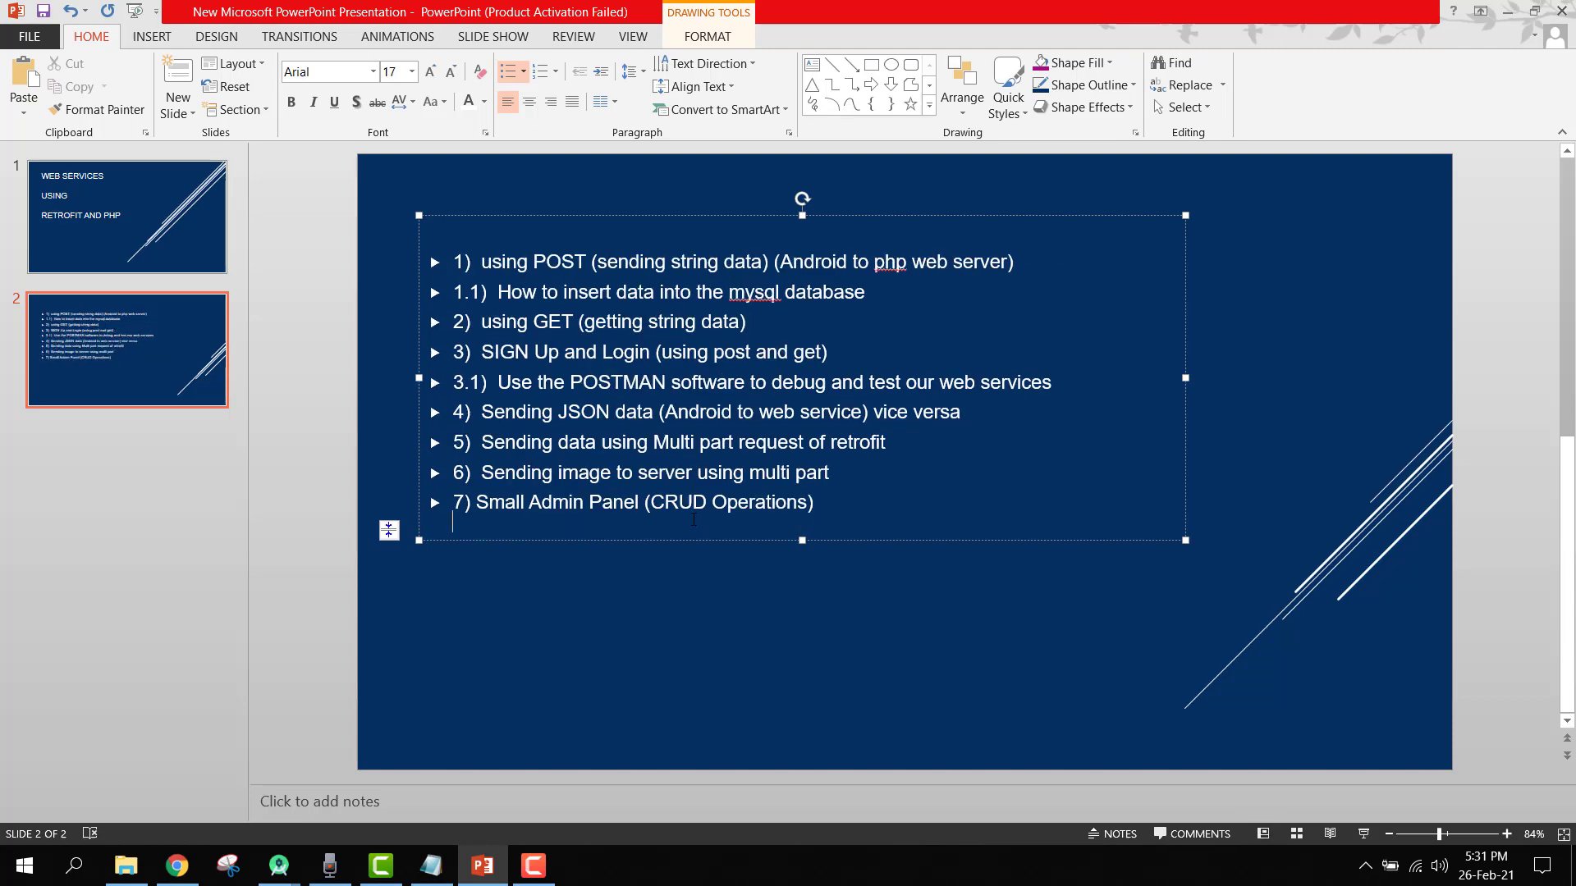
{"action": "type", "text": "insert dat"}
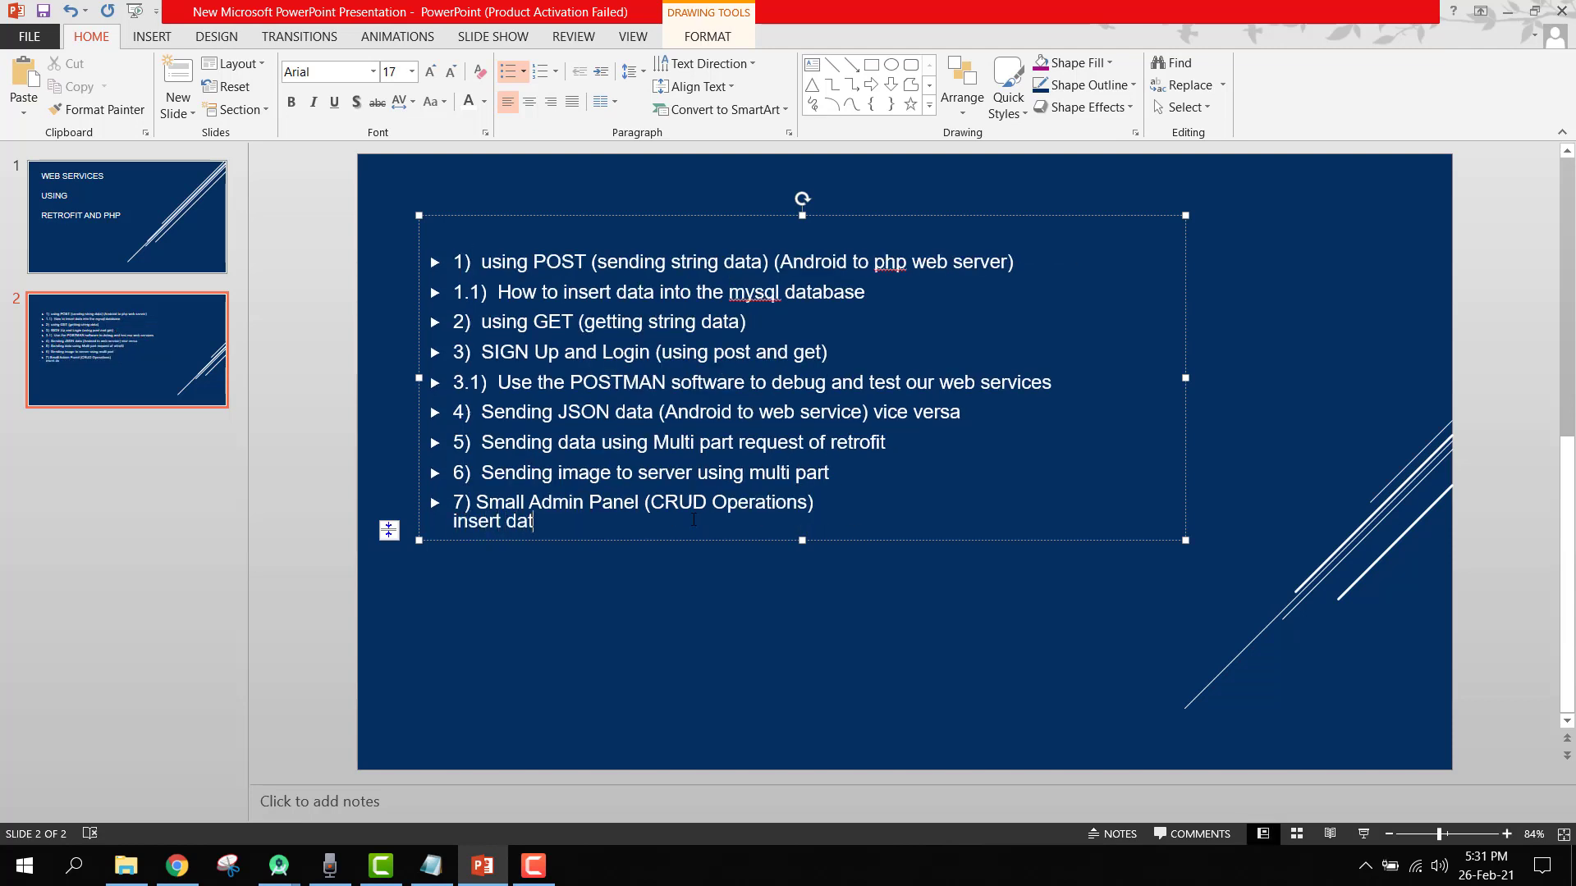
{"action": "type", "text": "a"}
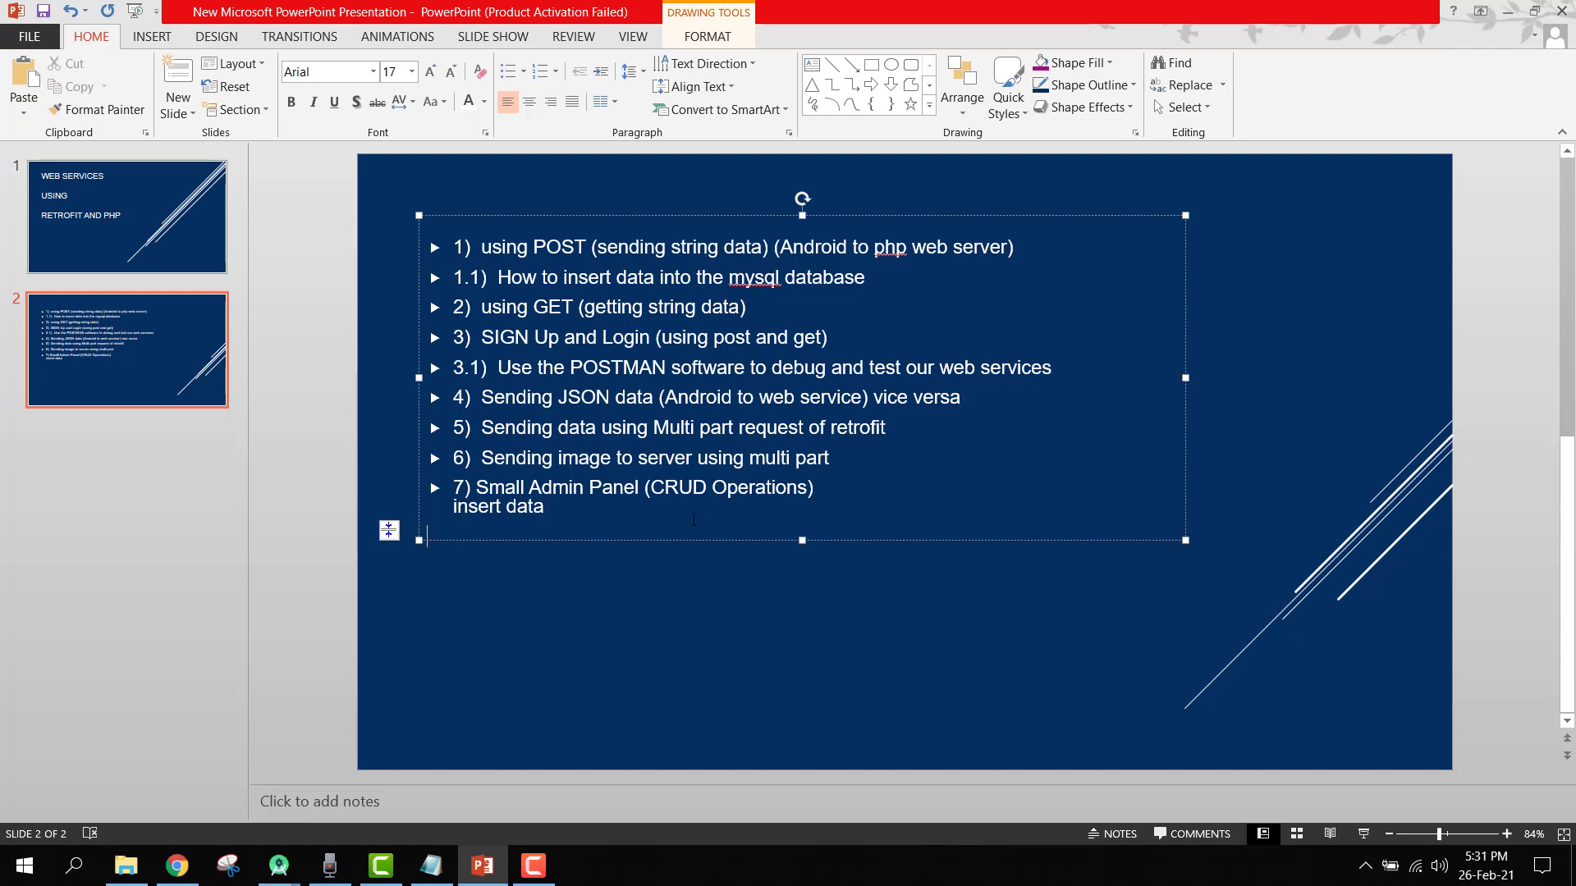
{"action": "type", "text": "di"}
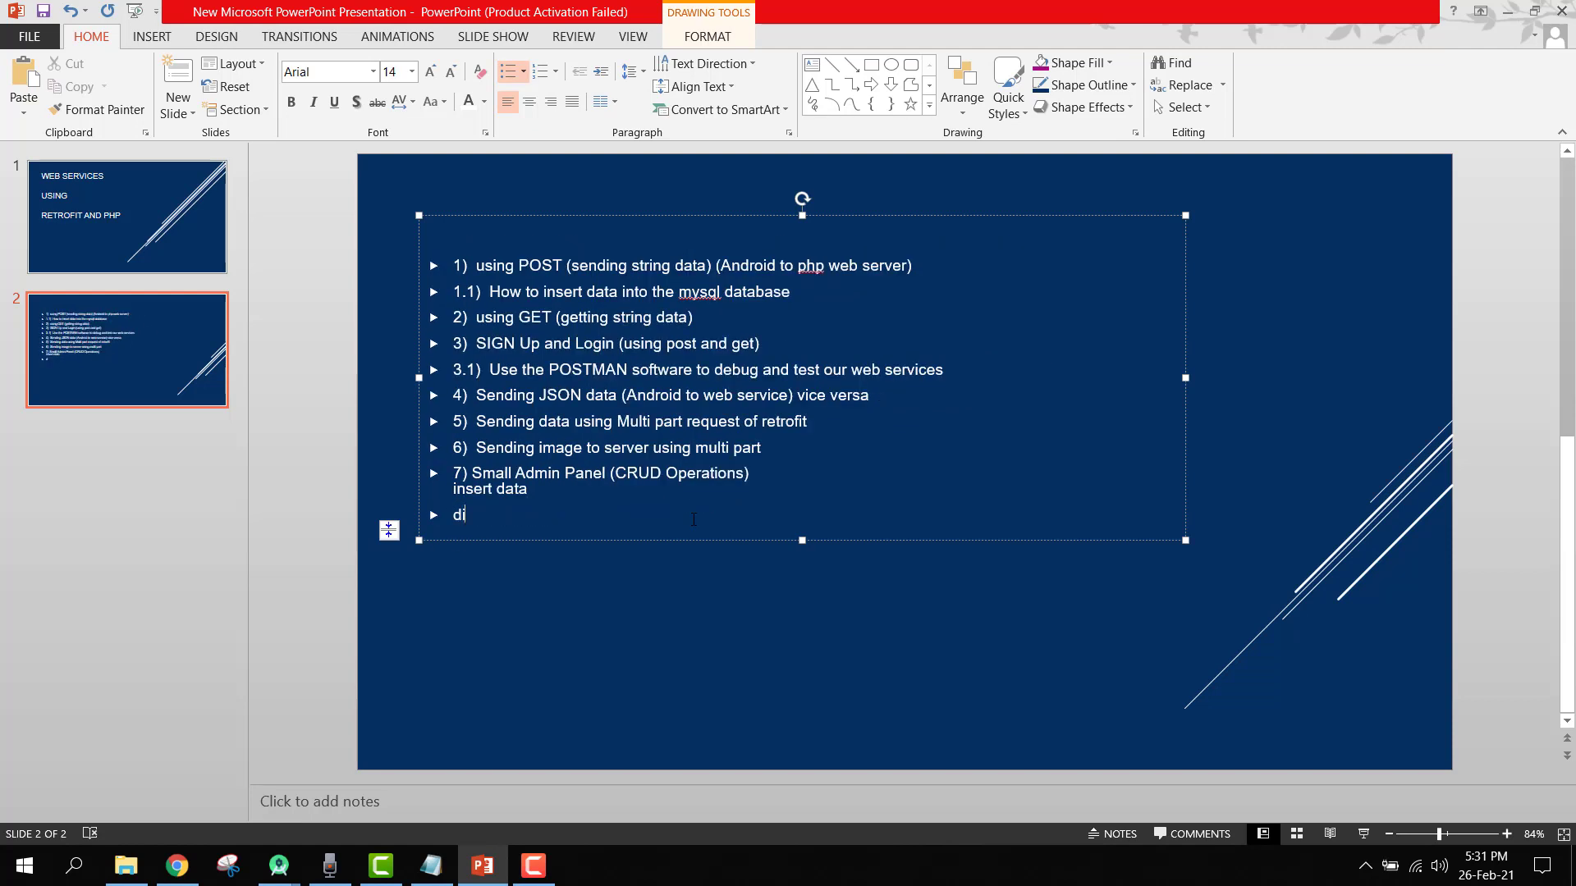
List 'Display the data', 'Display specific data', 'Update/Remove the existing data' beneath it.
{"action": "type", "text": "Display the data"}
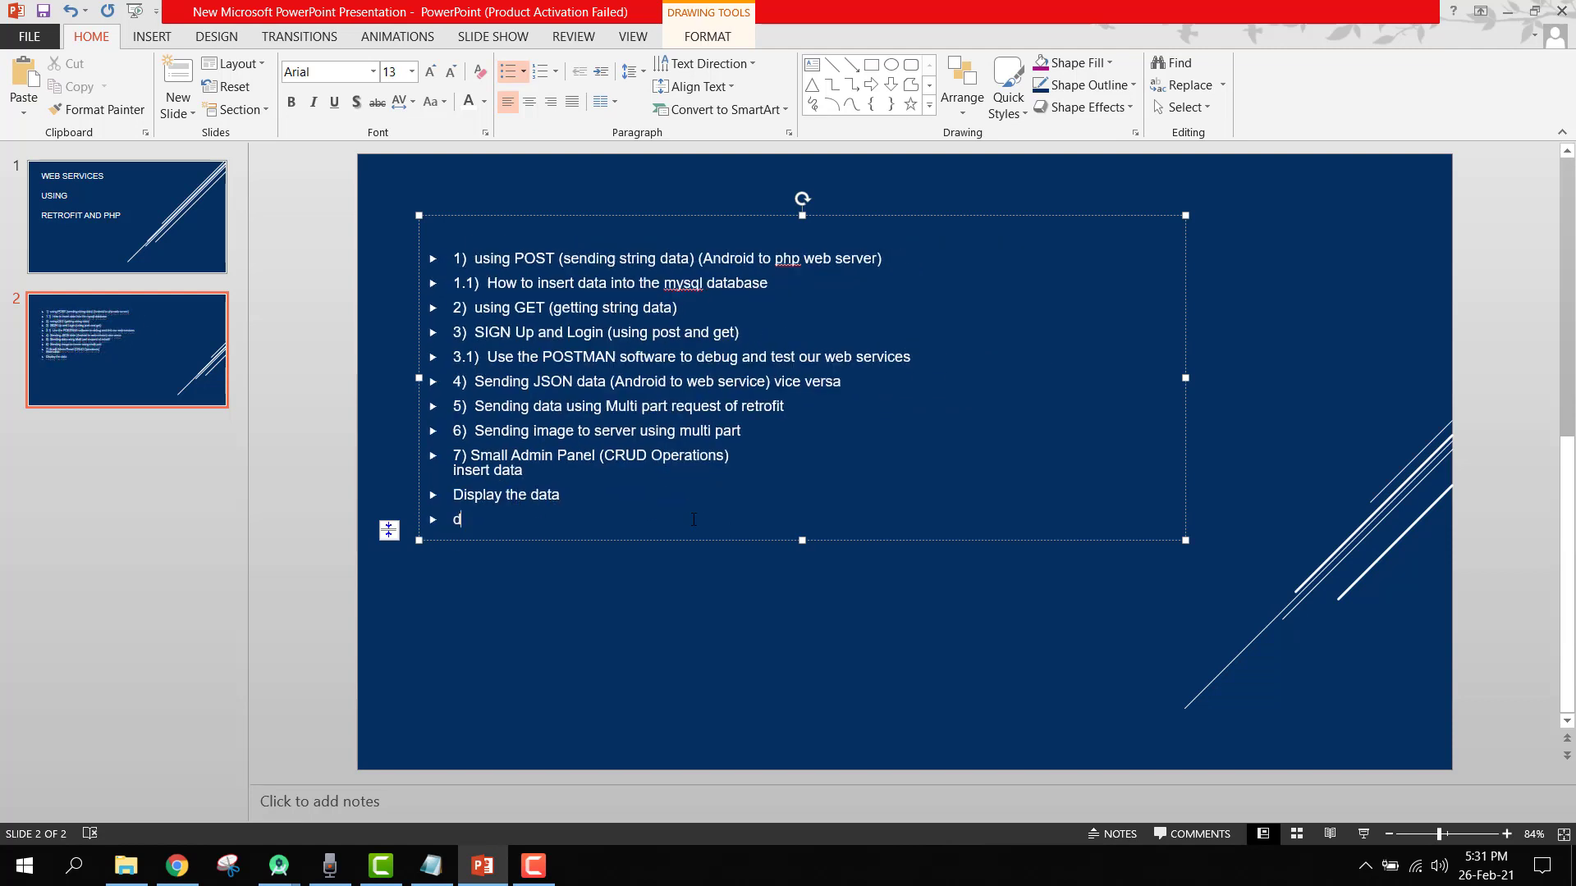
{"action": "type", "text": "Display specific data"}
{"action": "type", "text": "updat"}
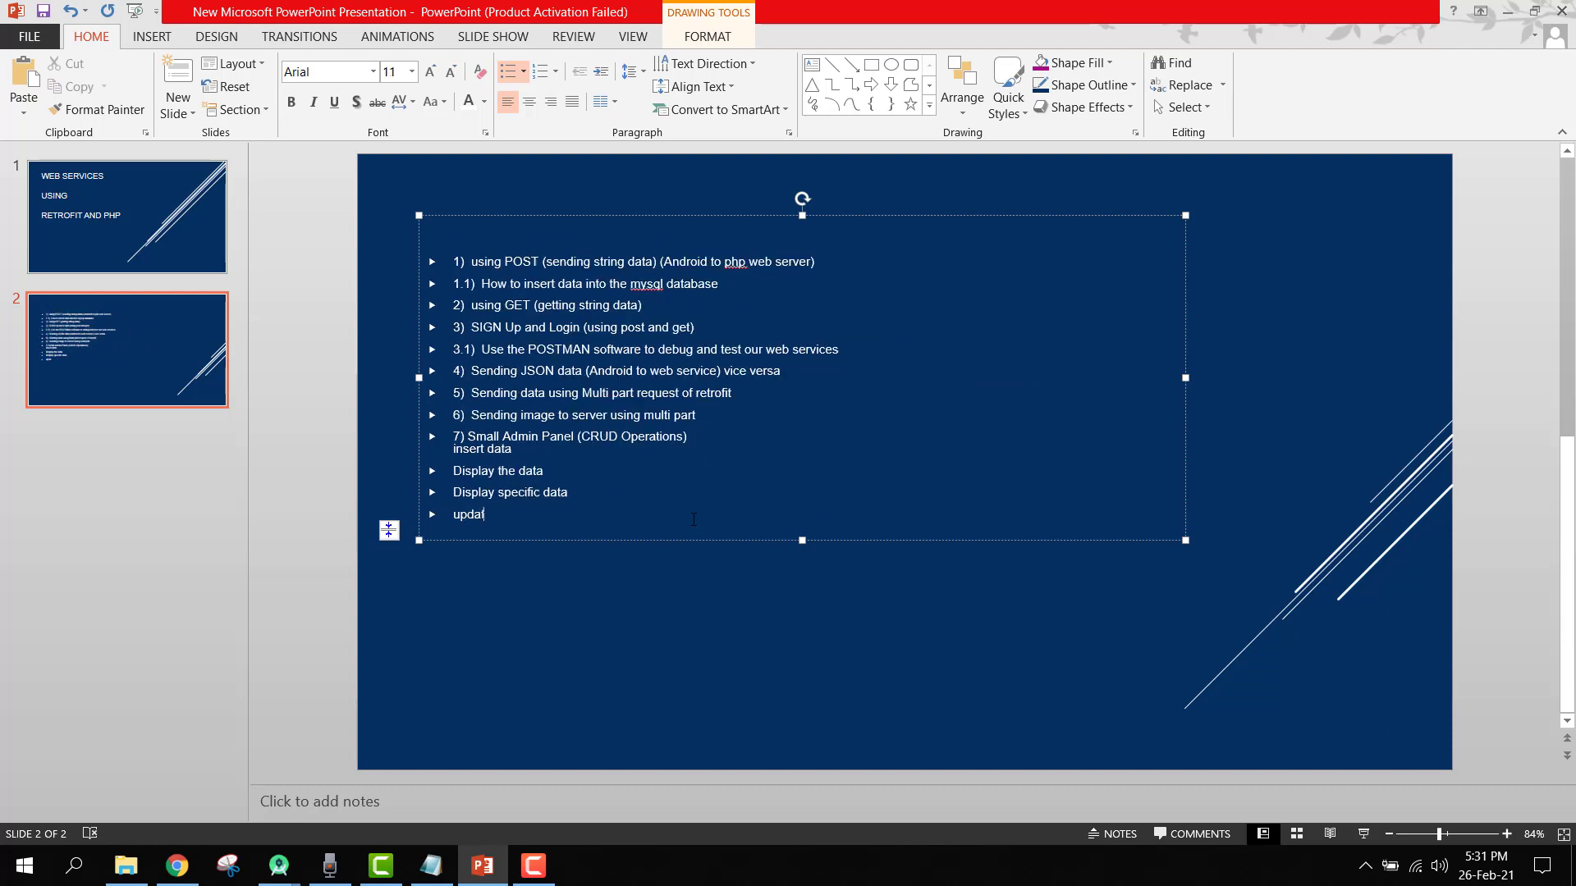
{"action": "type", "text": "Update the exi"}
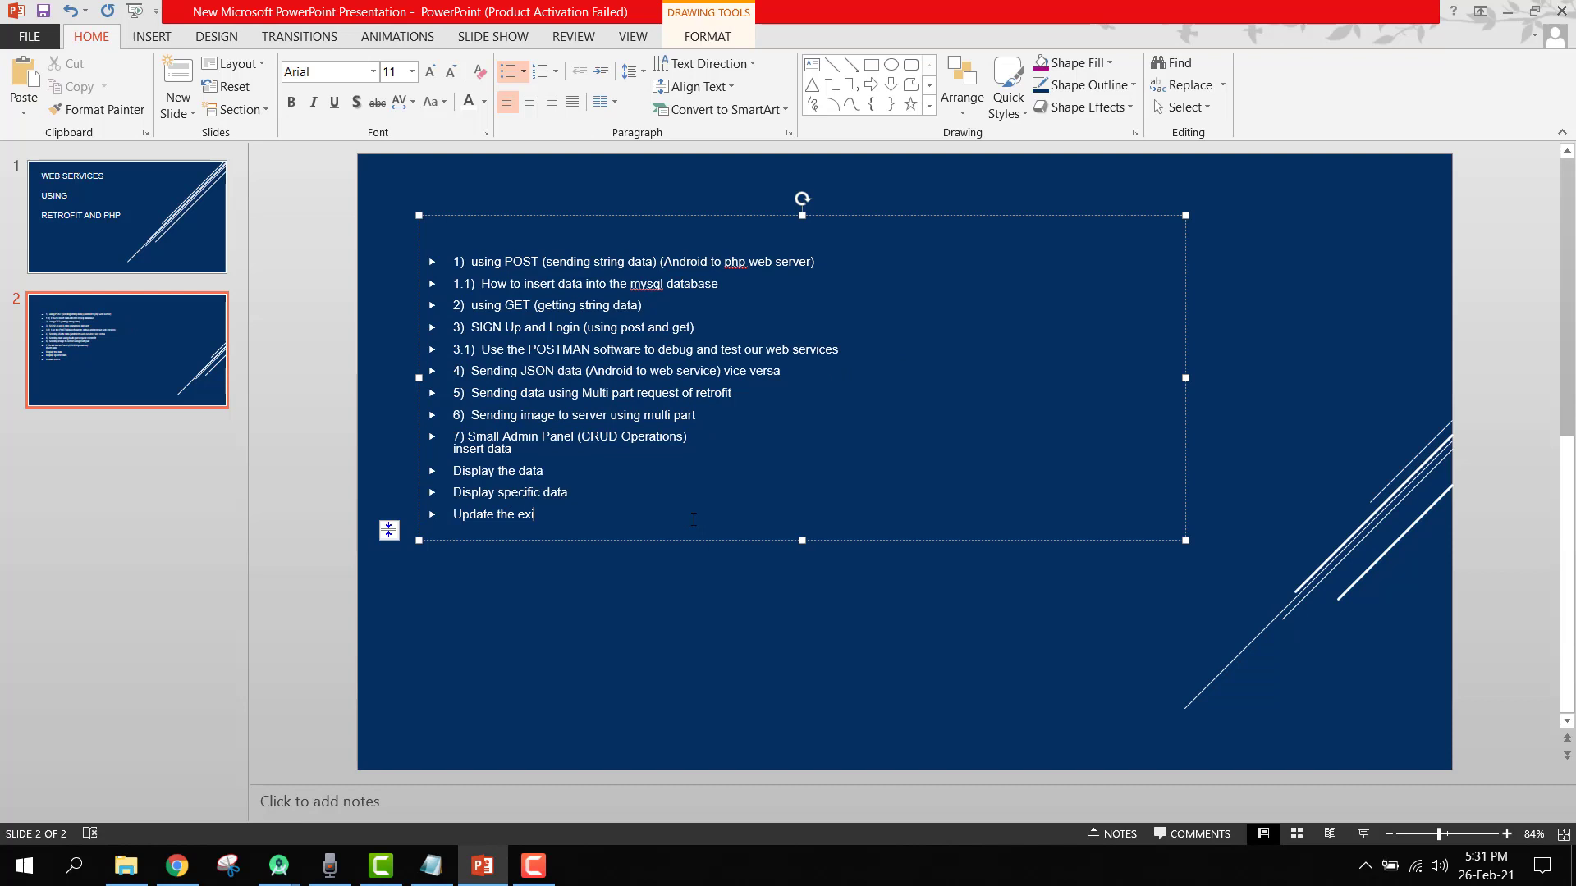
{"action": "type", "text": "sting data"}
{"action": "type", "text": "Remove the existi"}
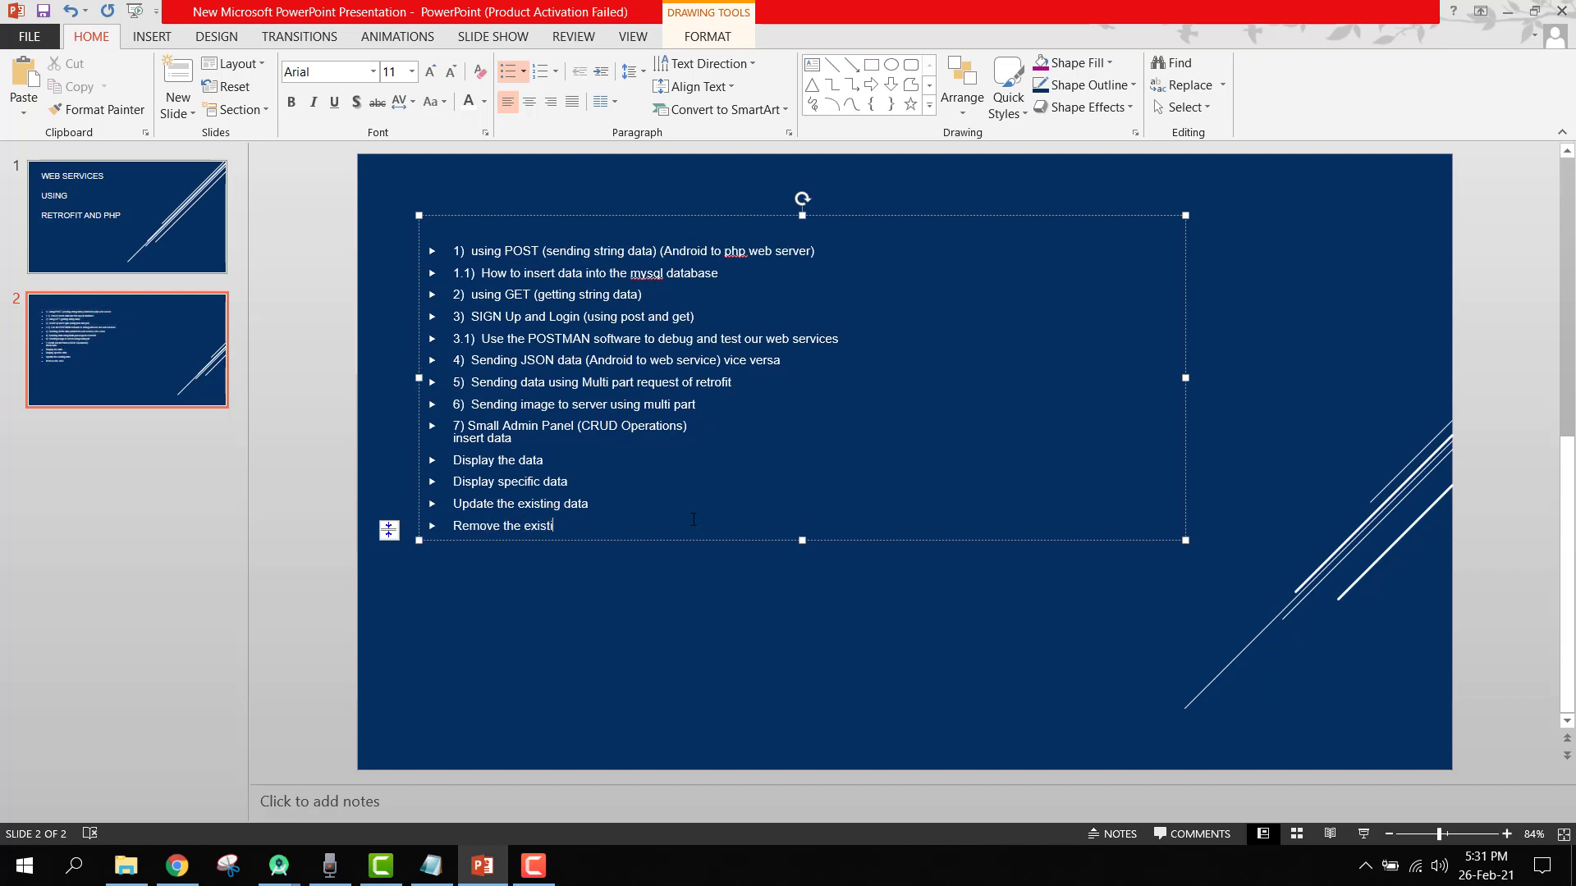
{"action": "type", "text": "ng data"}
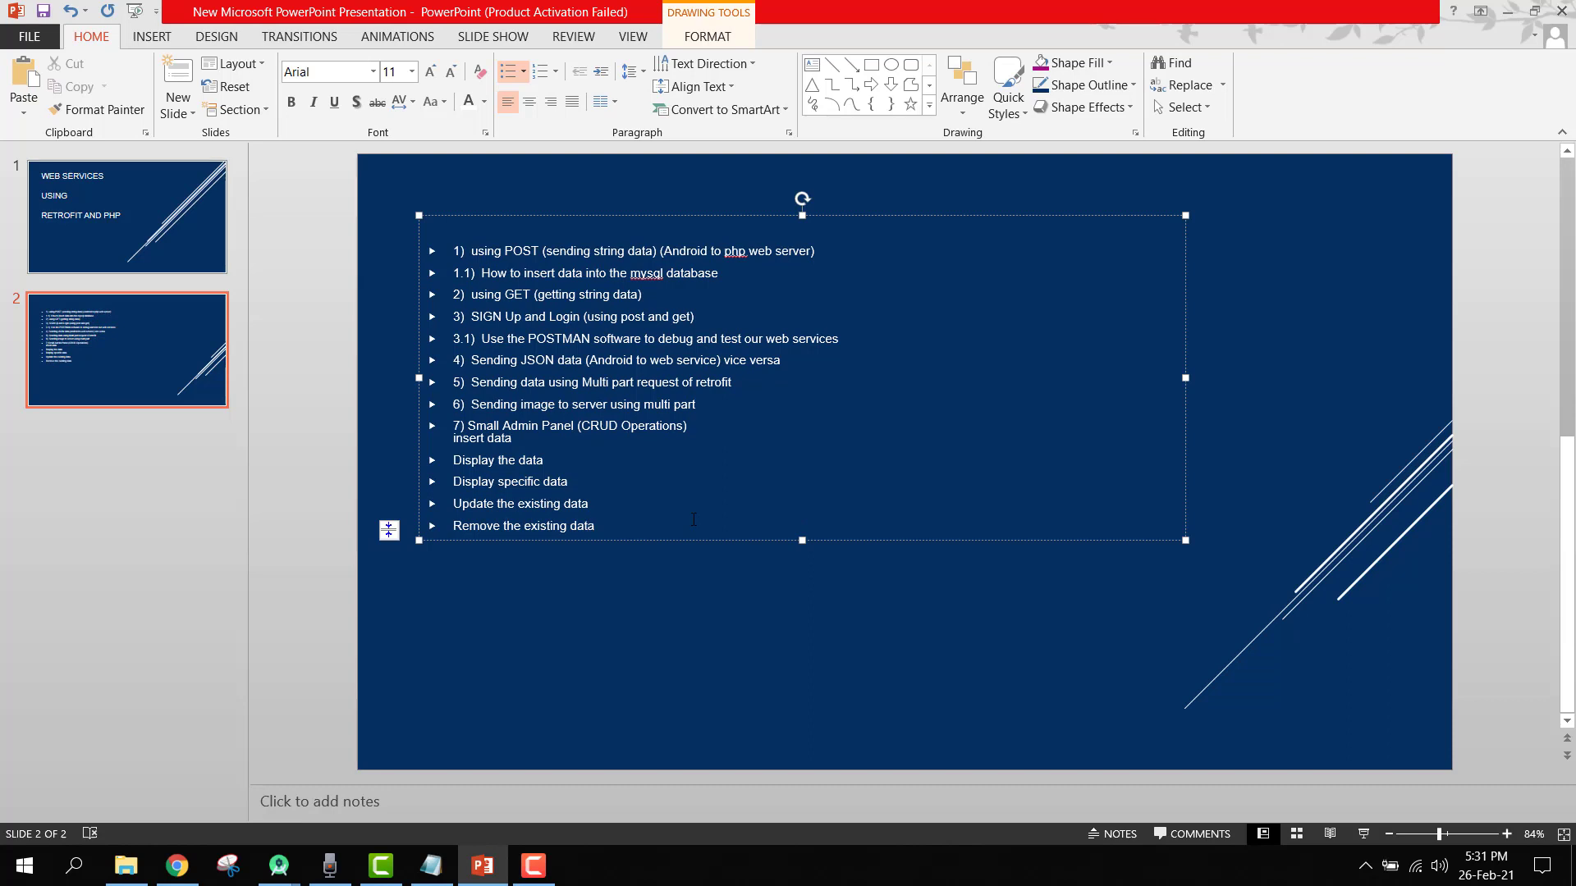